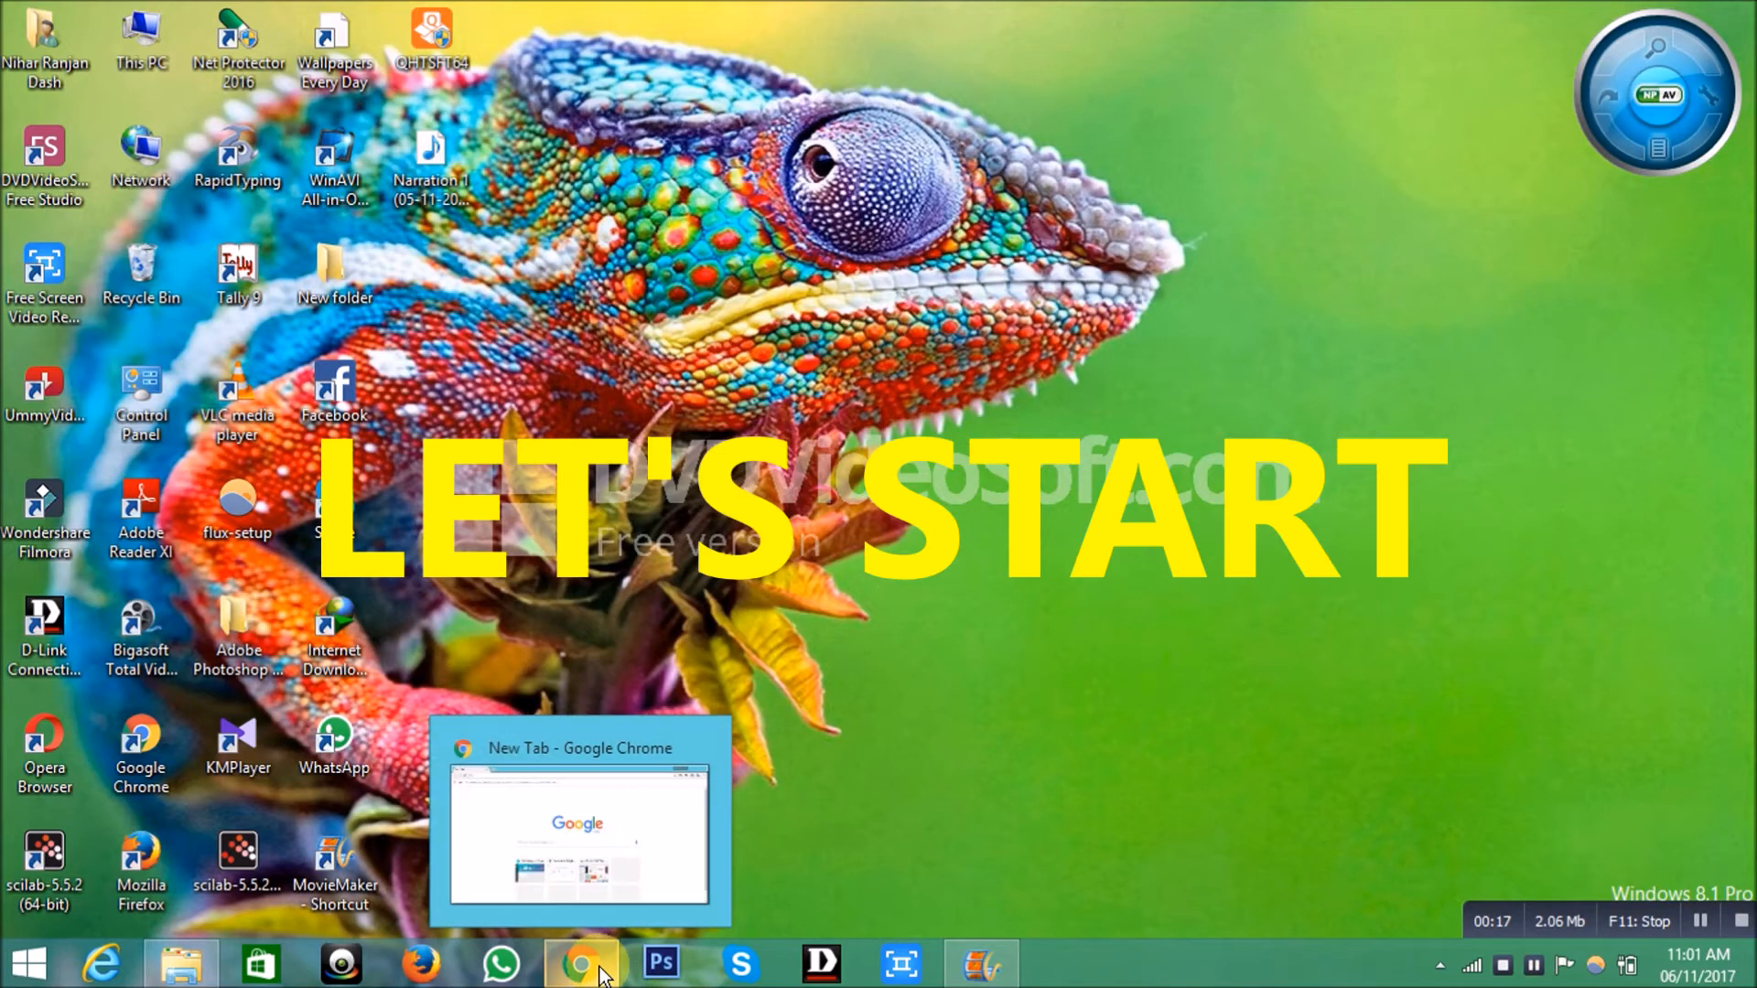
# - Search Google for 'income tax efiling' from a new Chrome tab
pyautogui.click(580, 964)
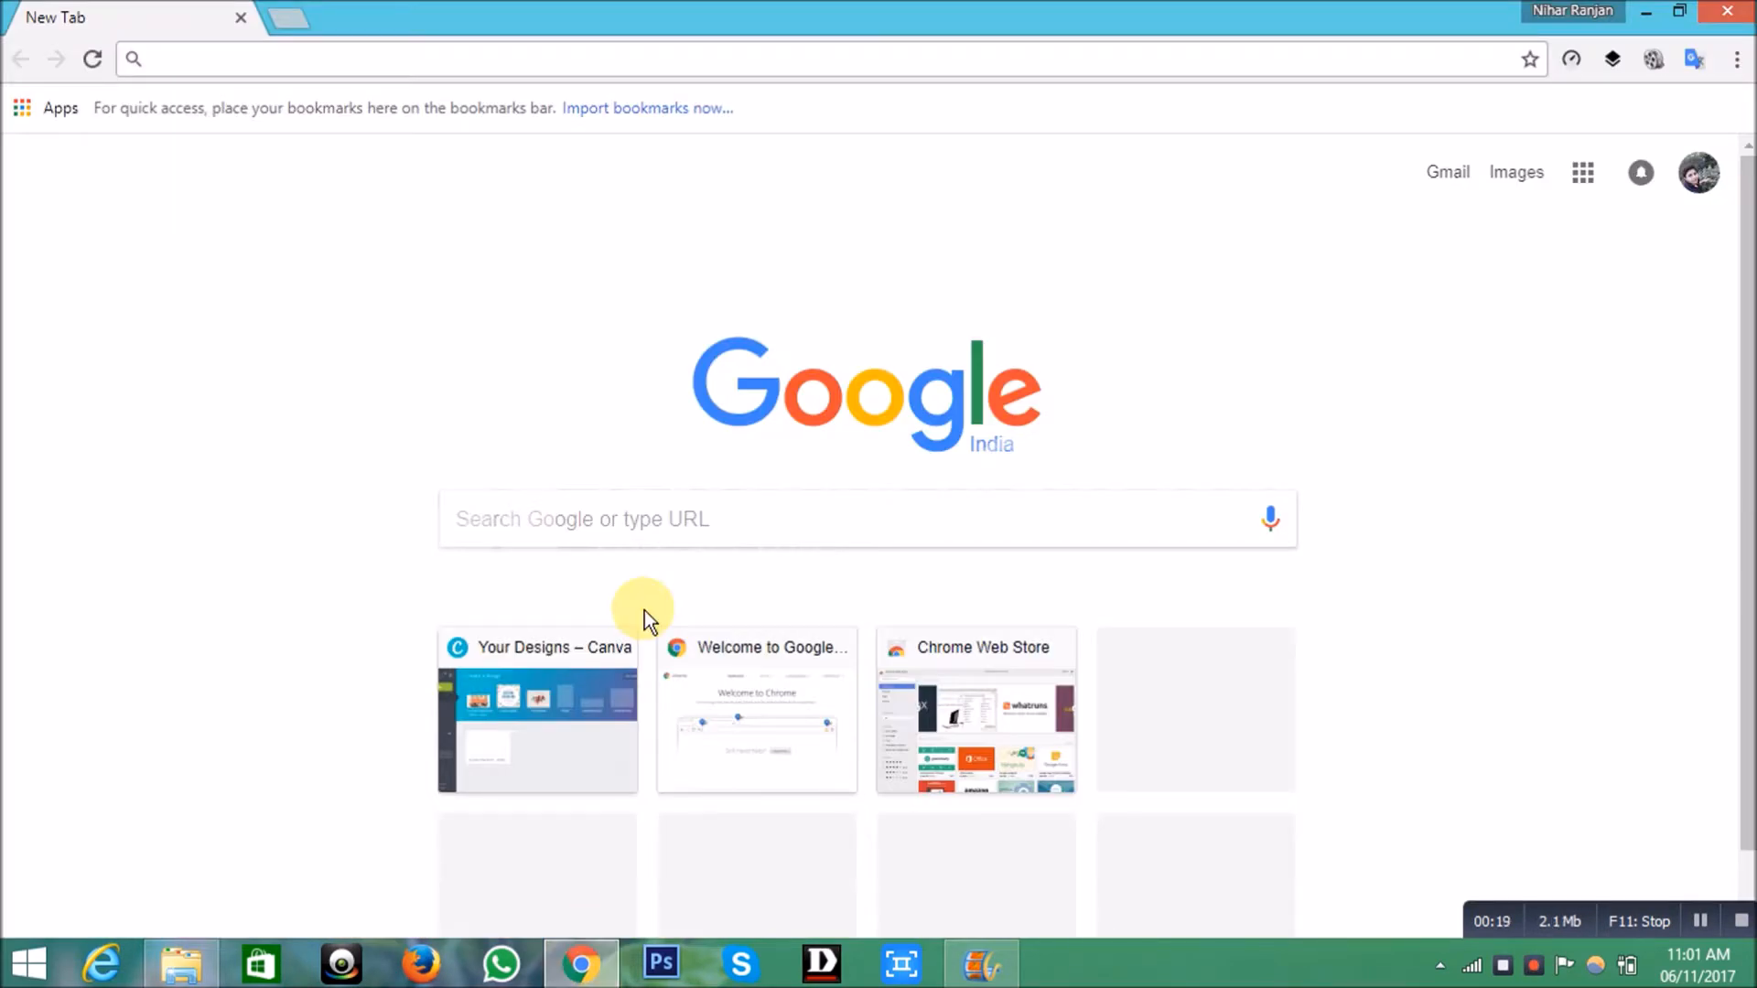
pyautogui.write('income tax efiling')
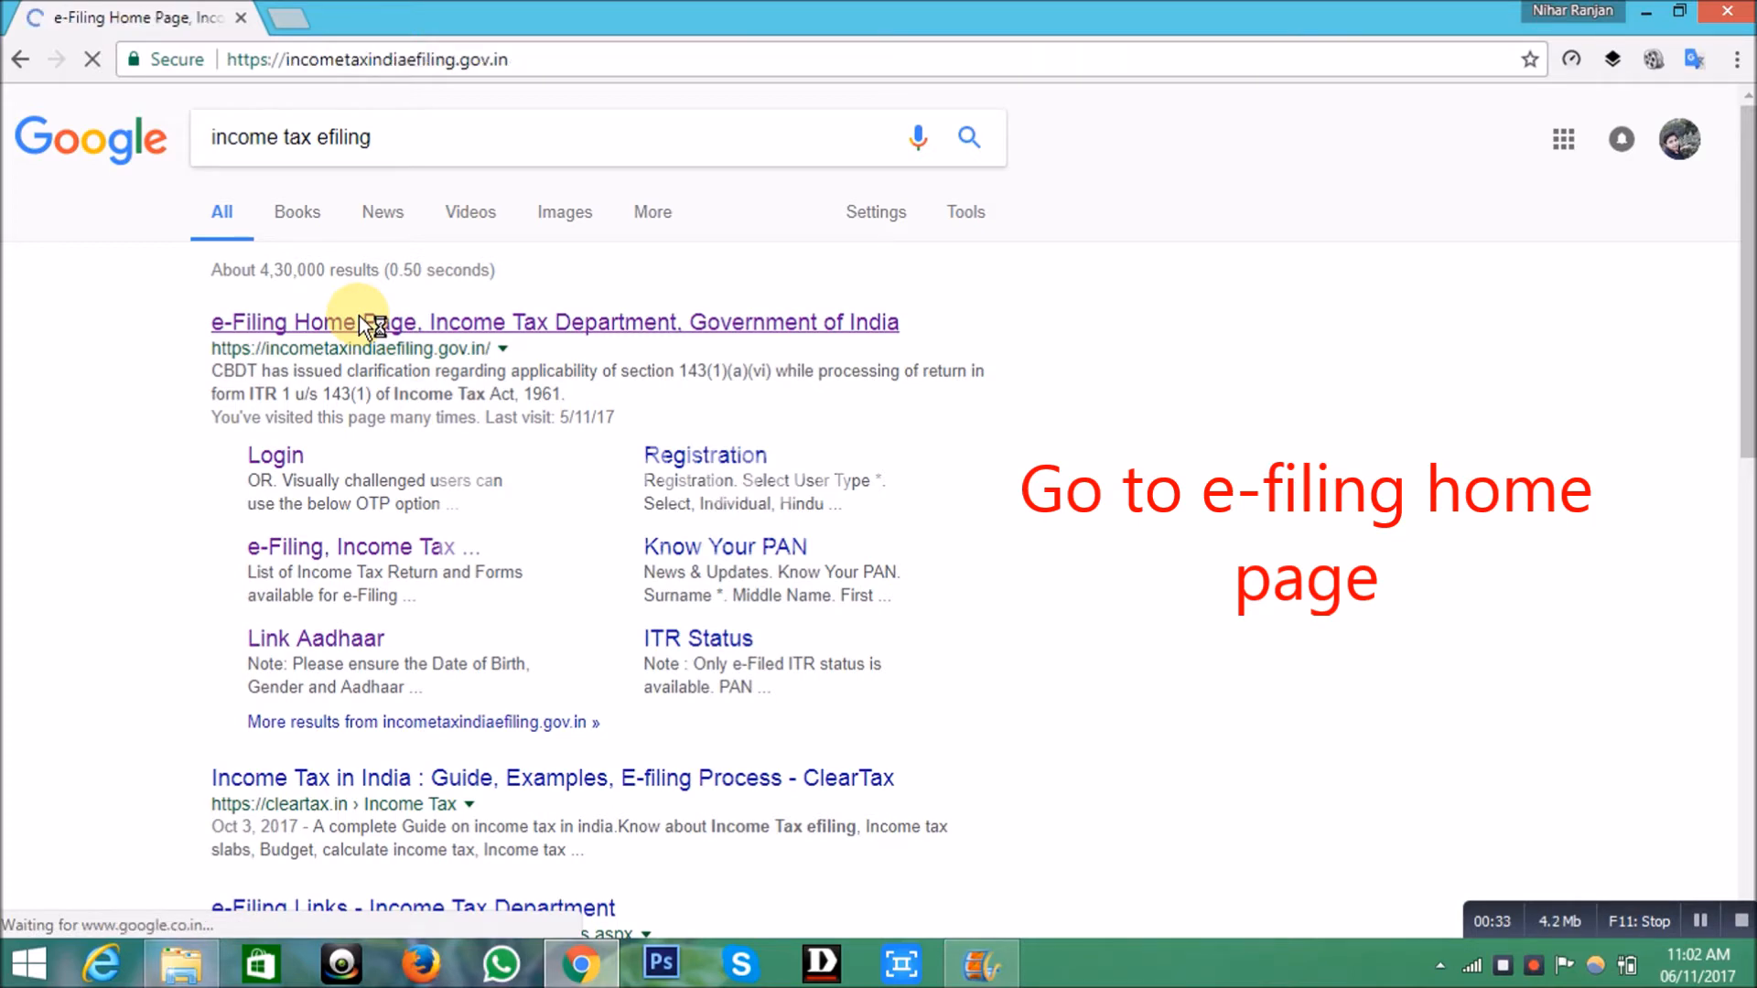
# - Open the e-Filing Home Page result and choose Link Aadhaar under Quick Links
pyautogui.click(359, 322)
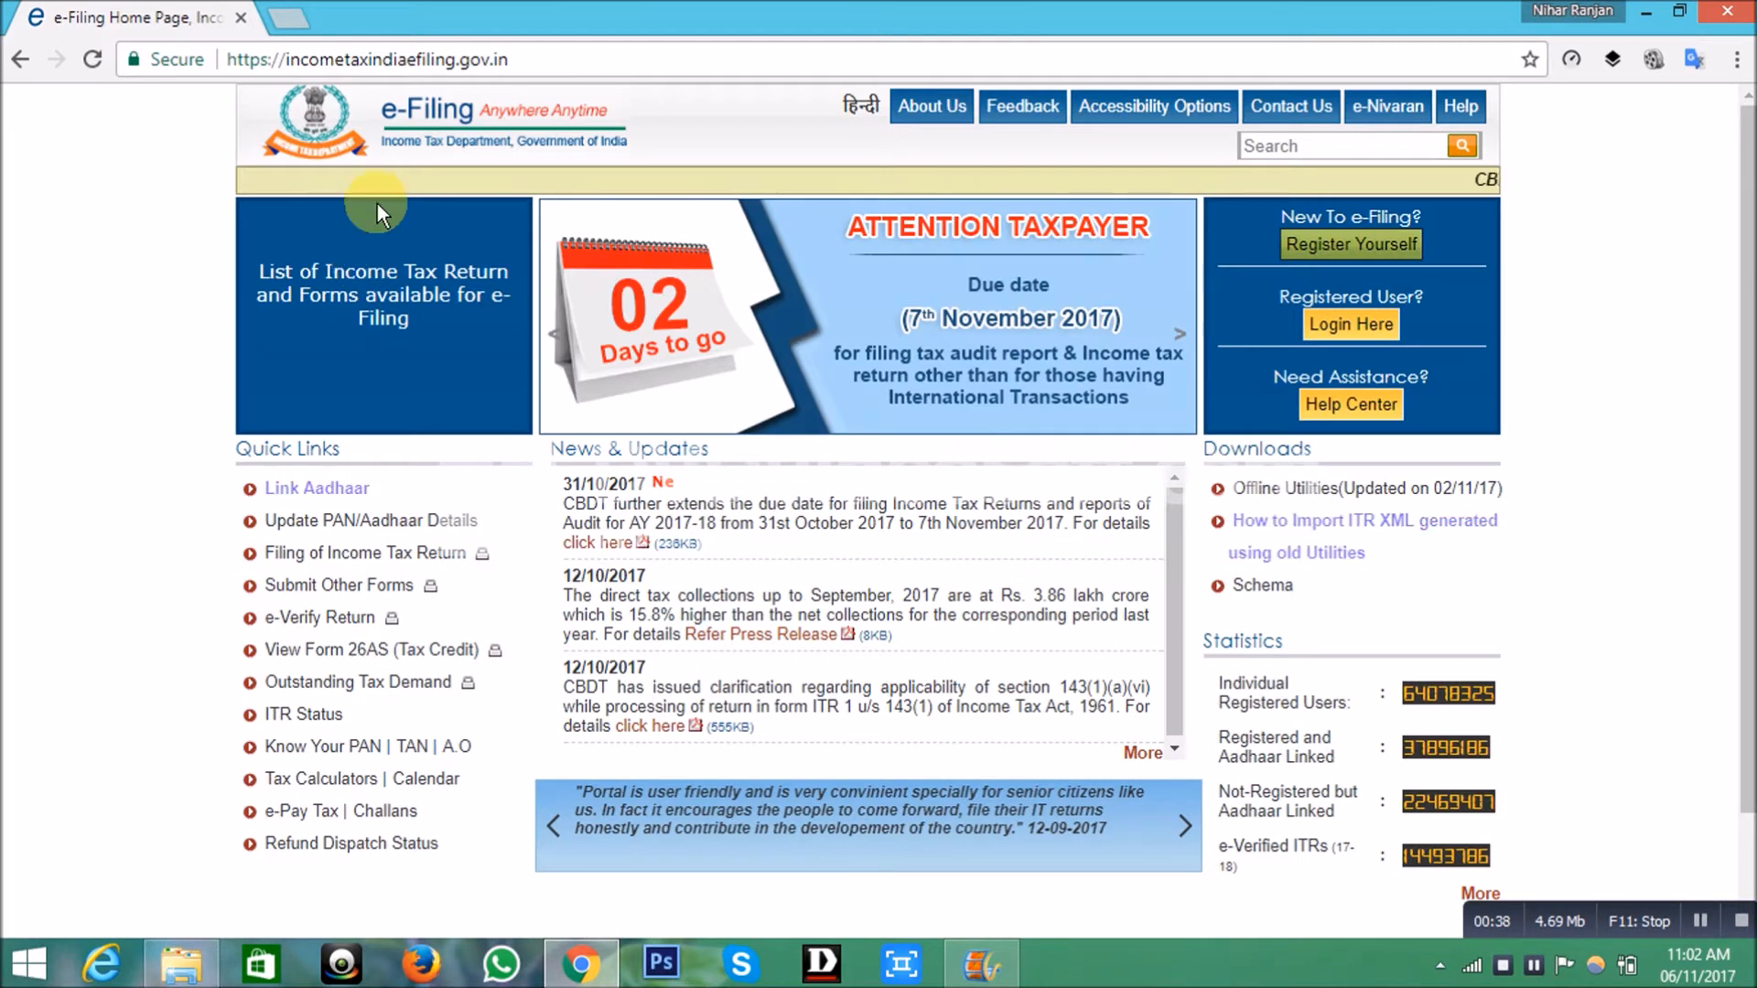
pyautogui.moveTo(434, 141)
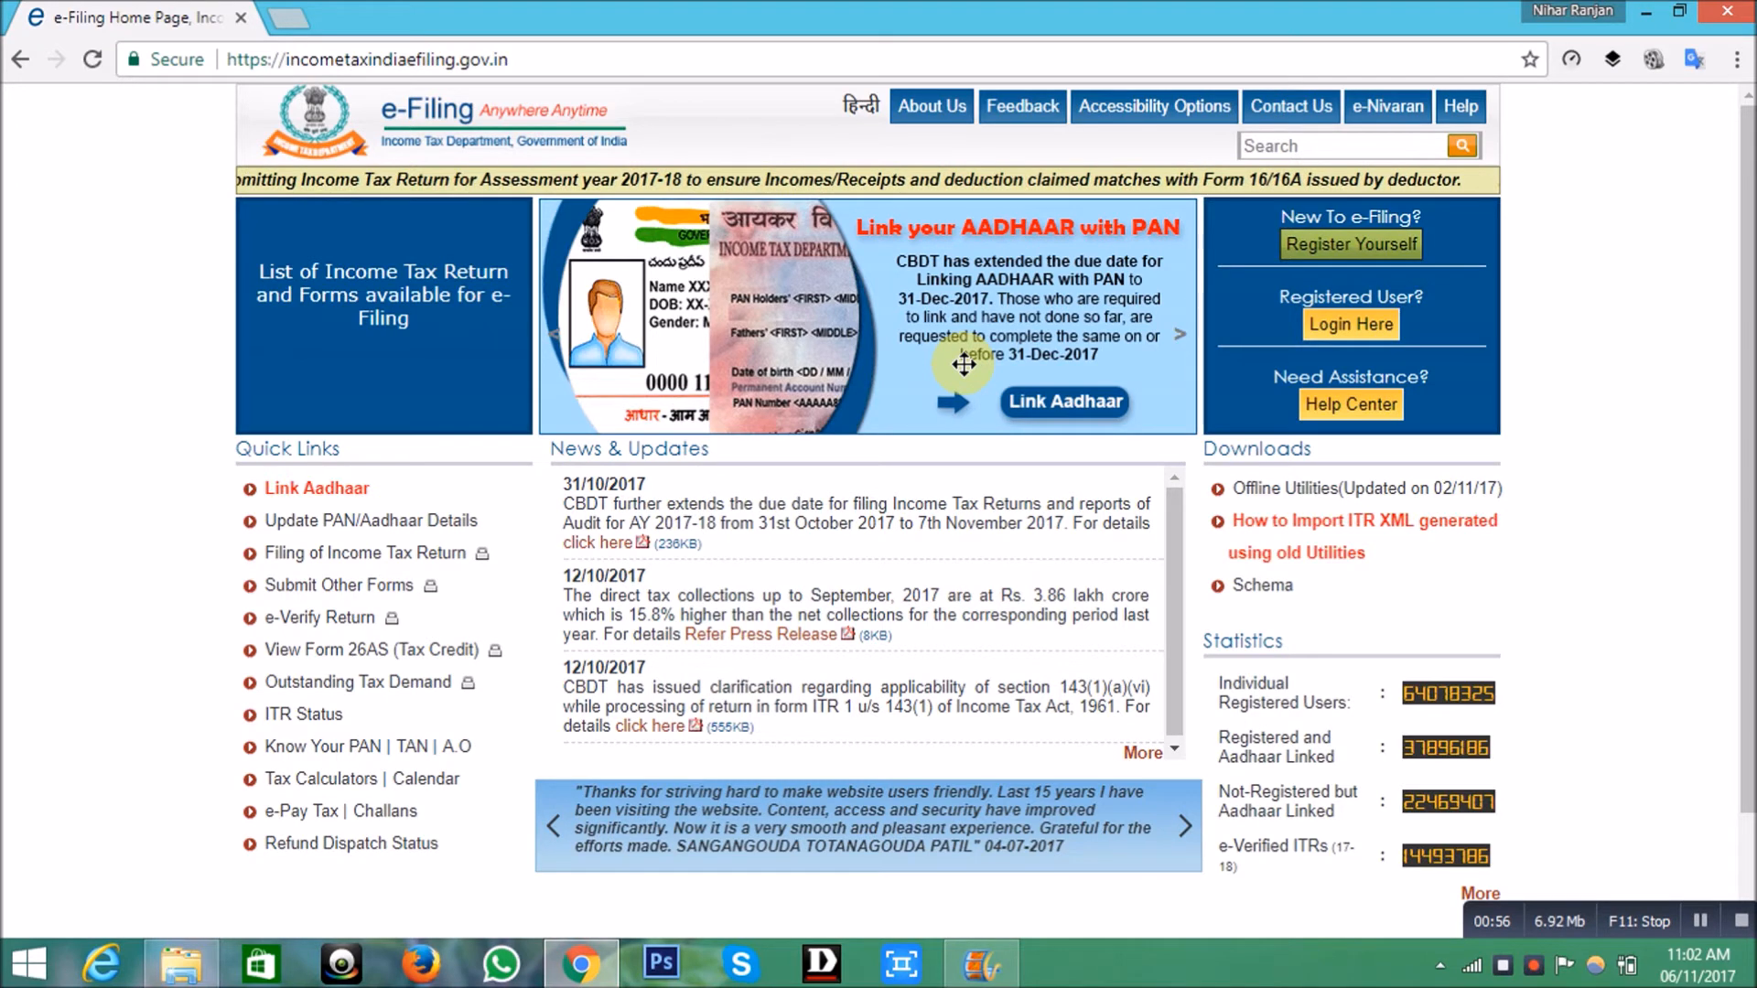
pyautogui.moveTo(278, 485)
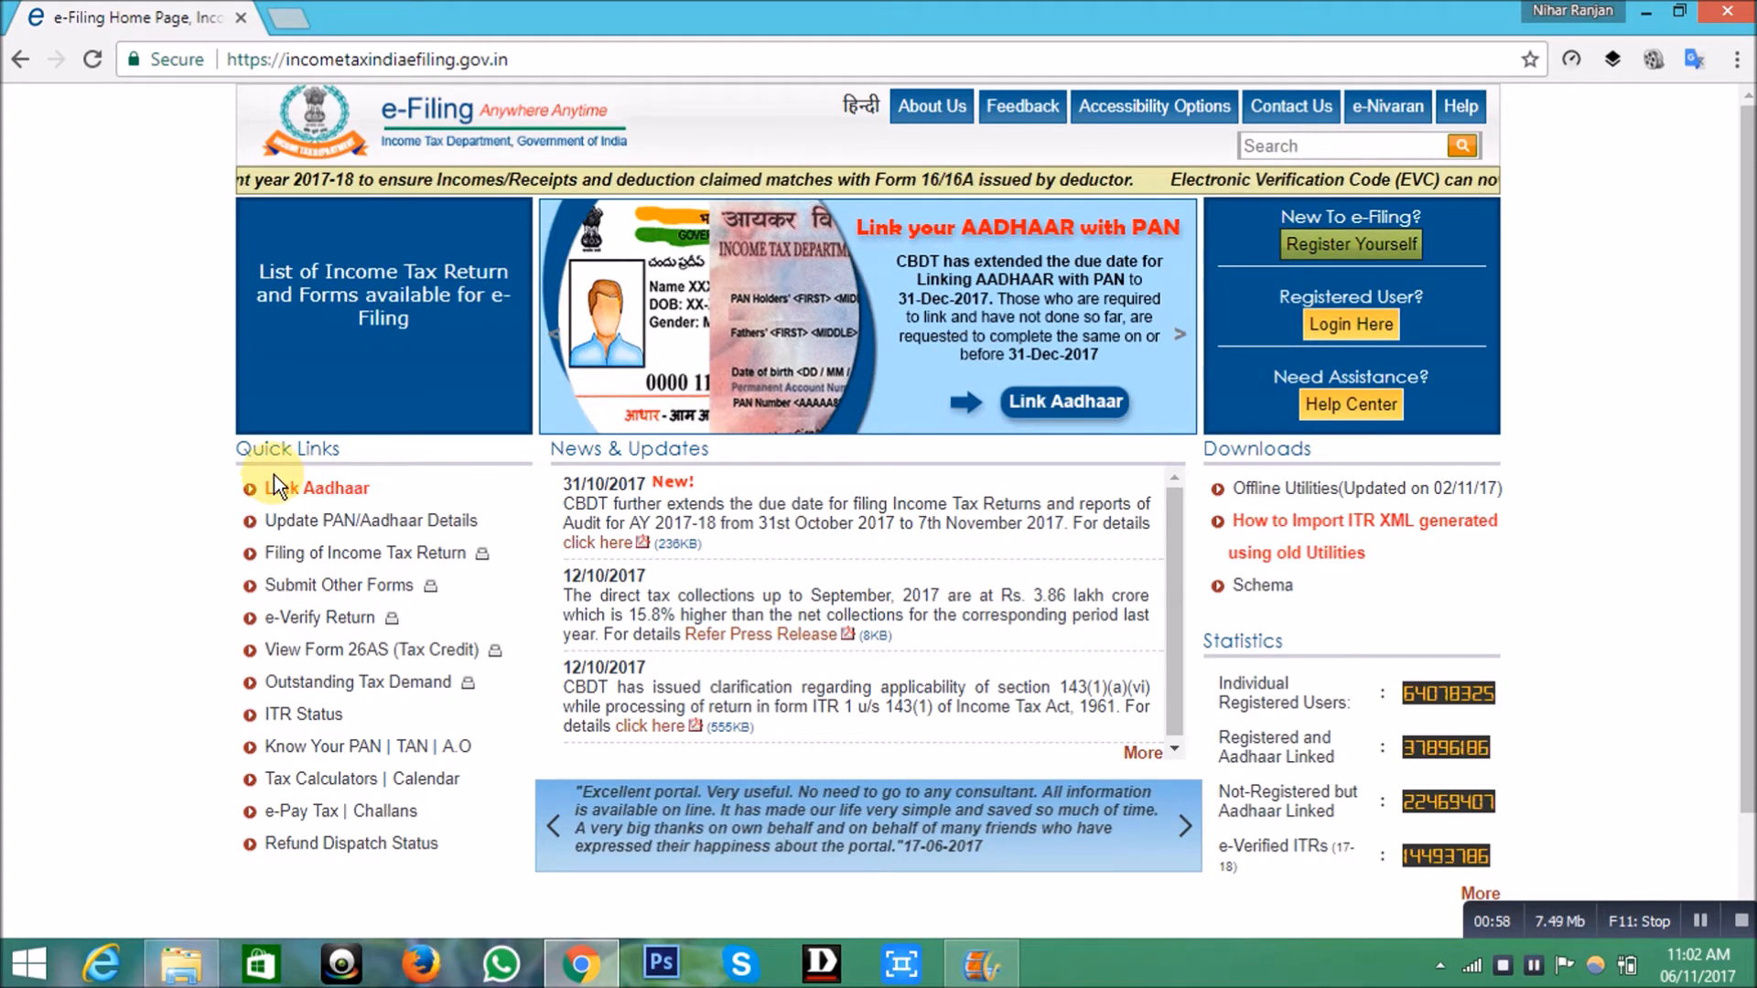
pyautogui.click(317, 487)
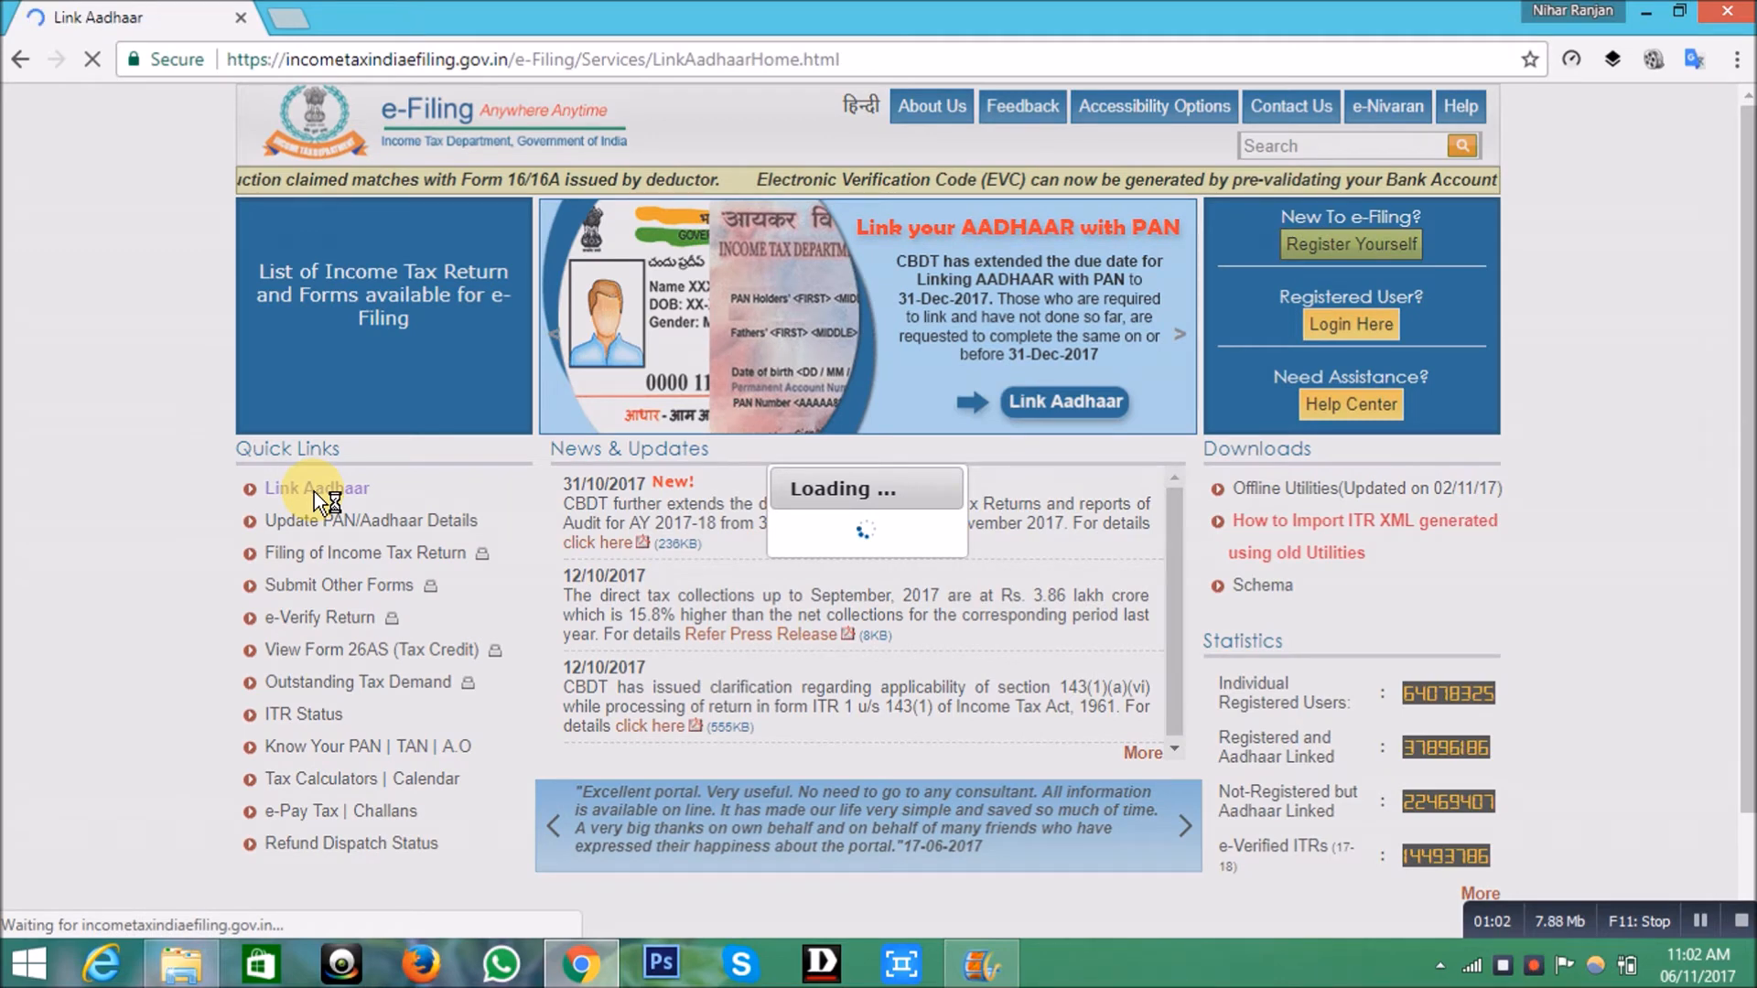
# - Enter the PAN (DXO...) and the Aadhaar number (33...) in the Link Aadhaar form
pyautogui.click(317, 486)
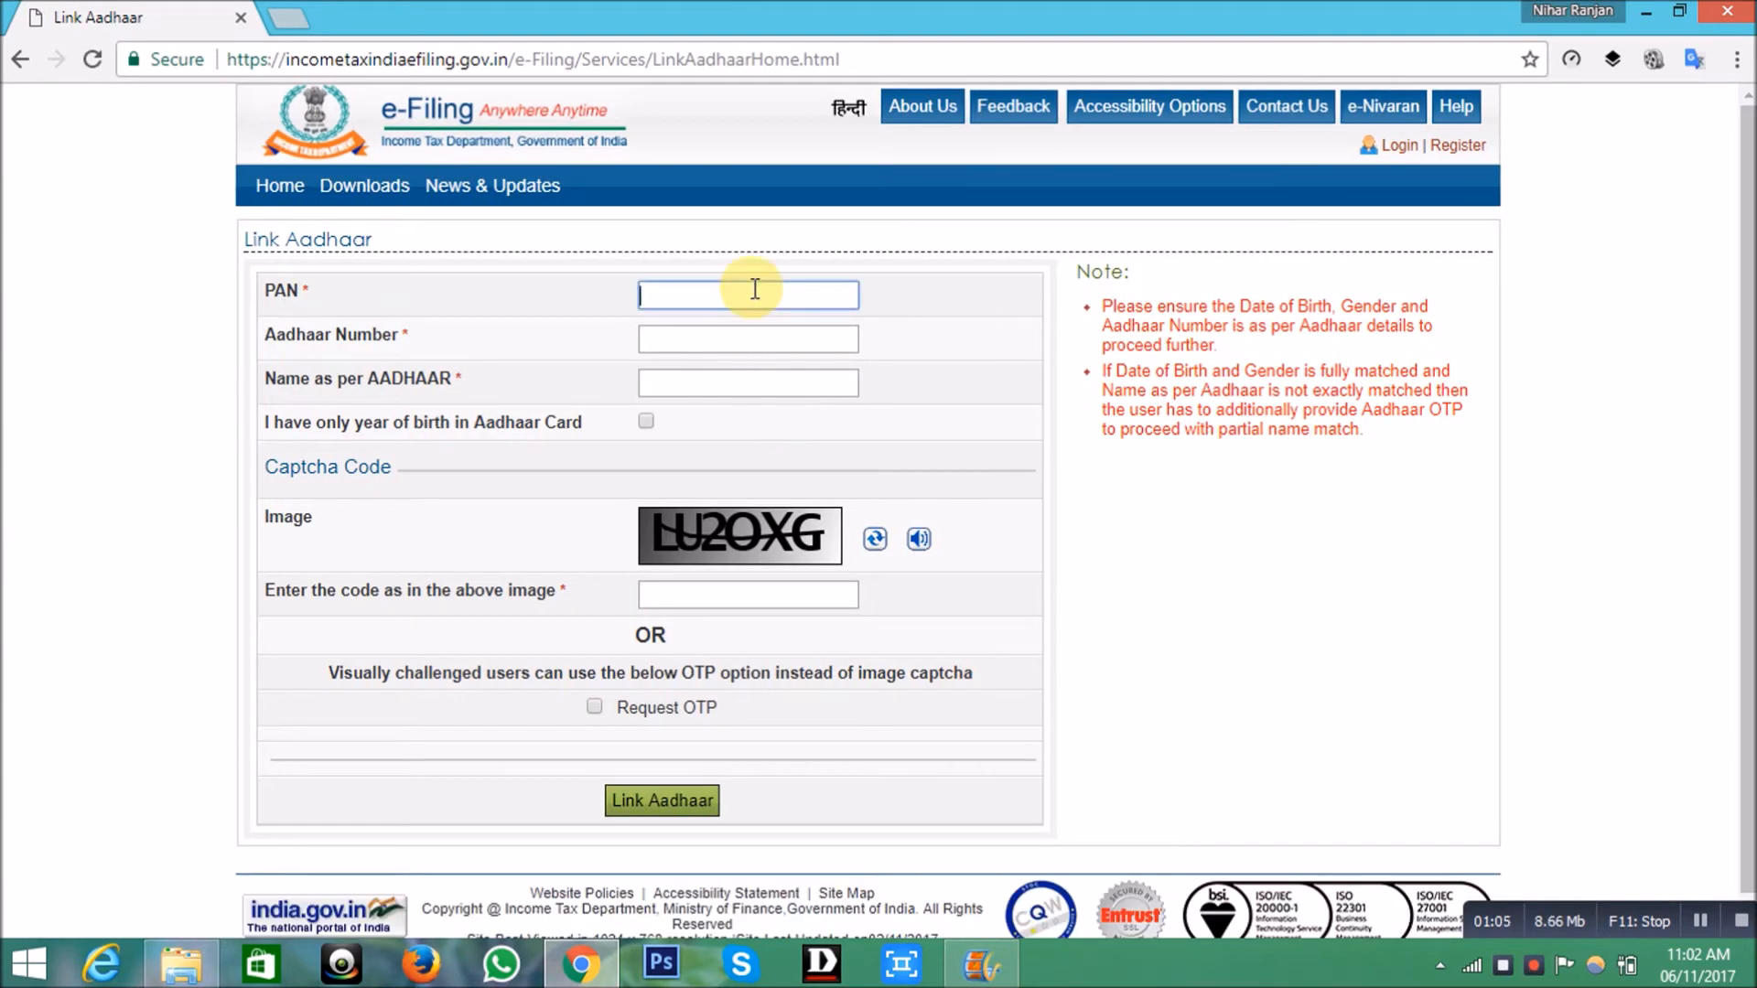
pyautogui.write('DXO')
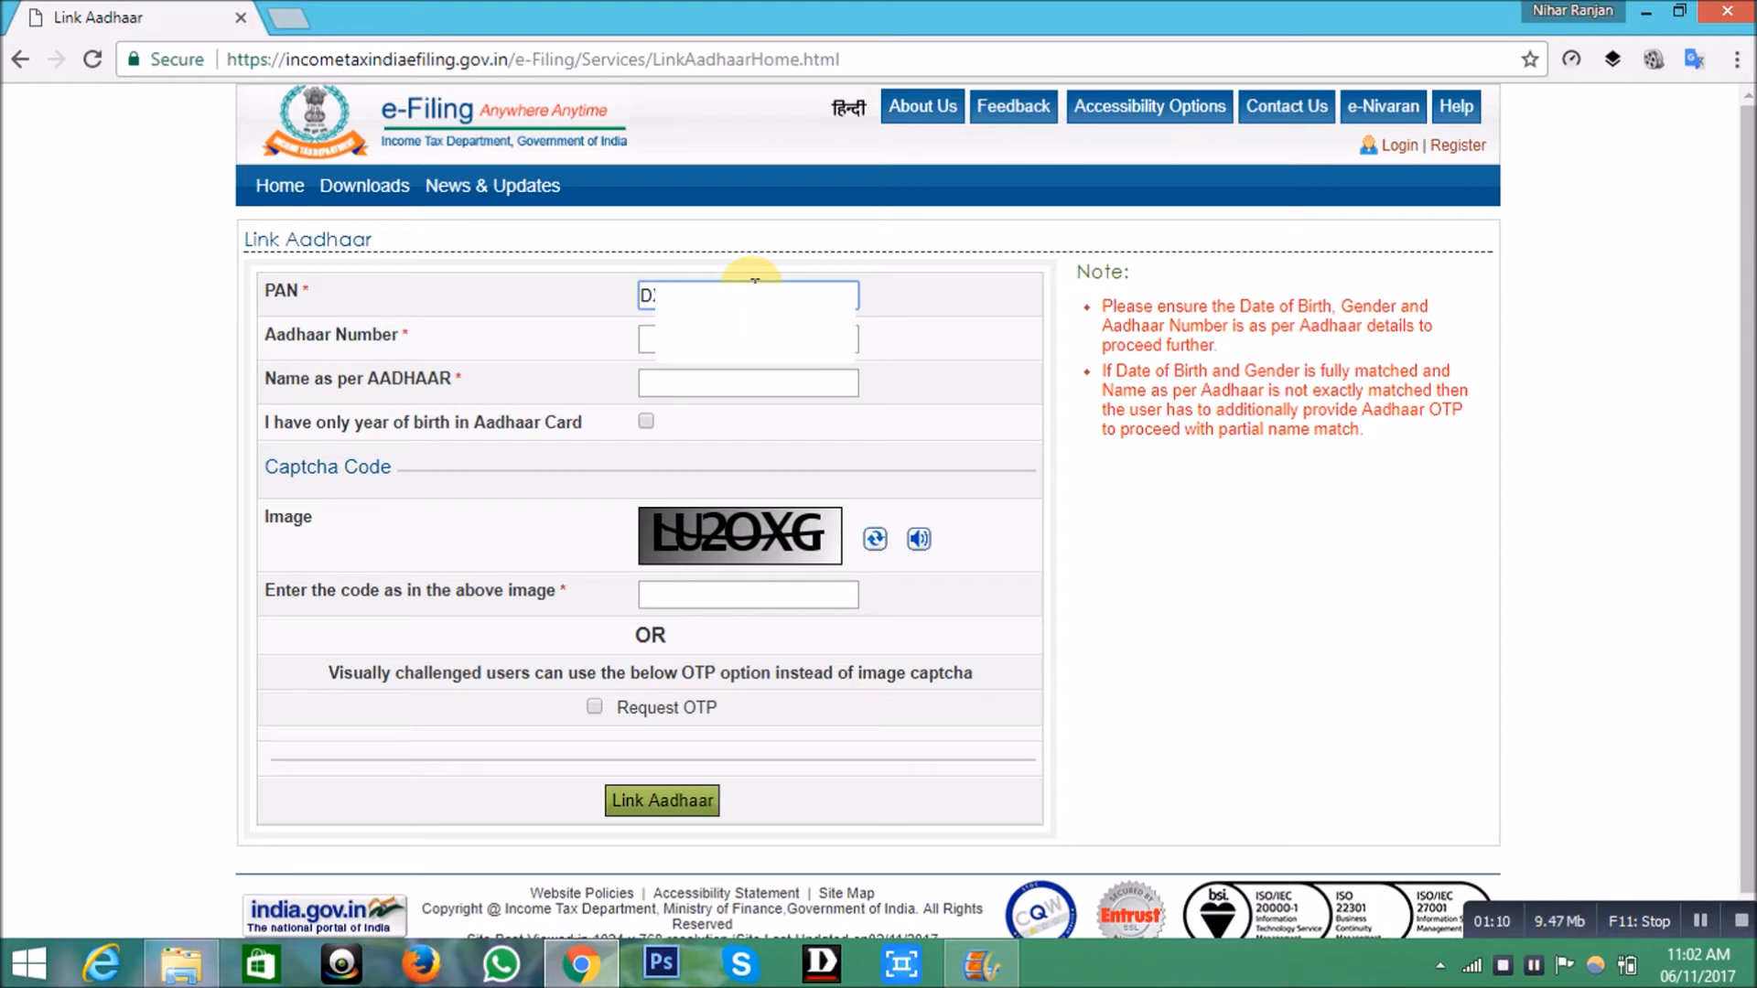
pyautogui.click(747, 337)
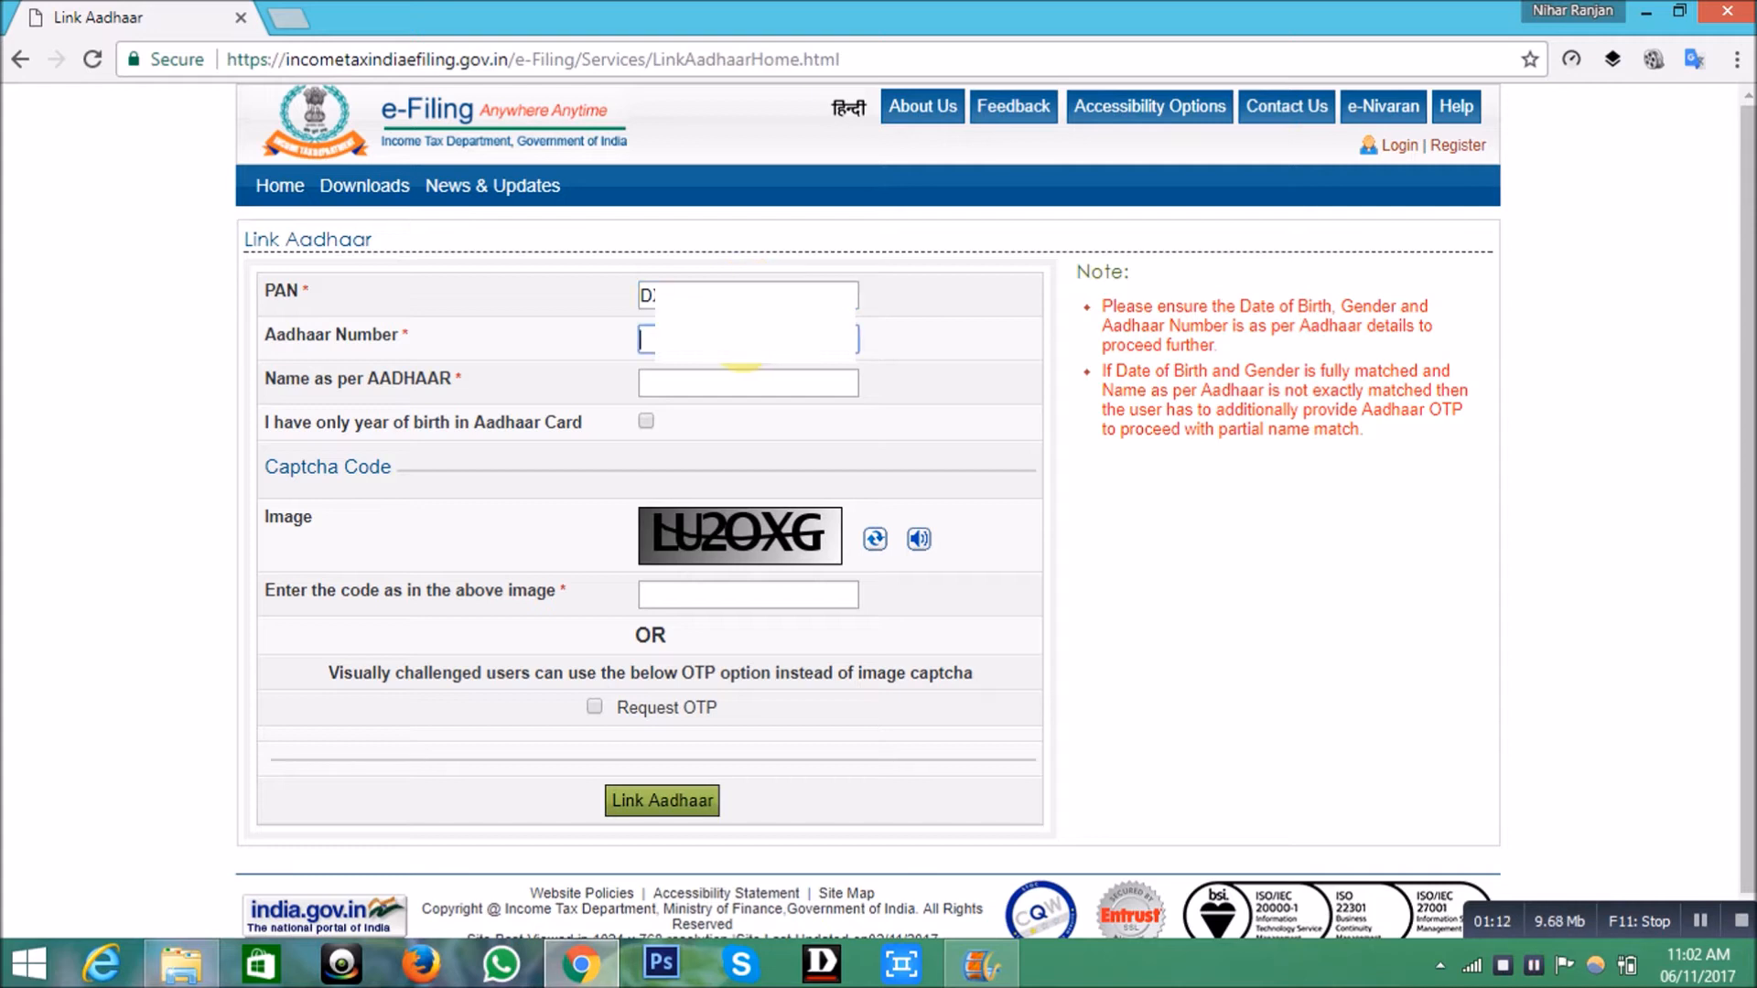
pyautogui.write('33')
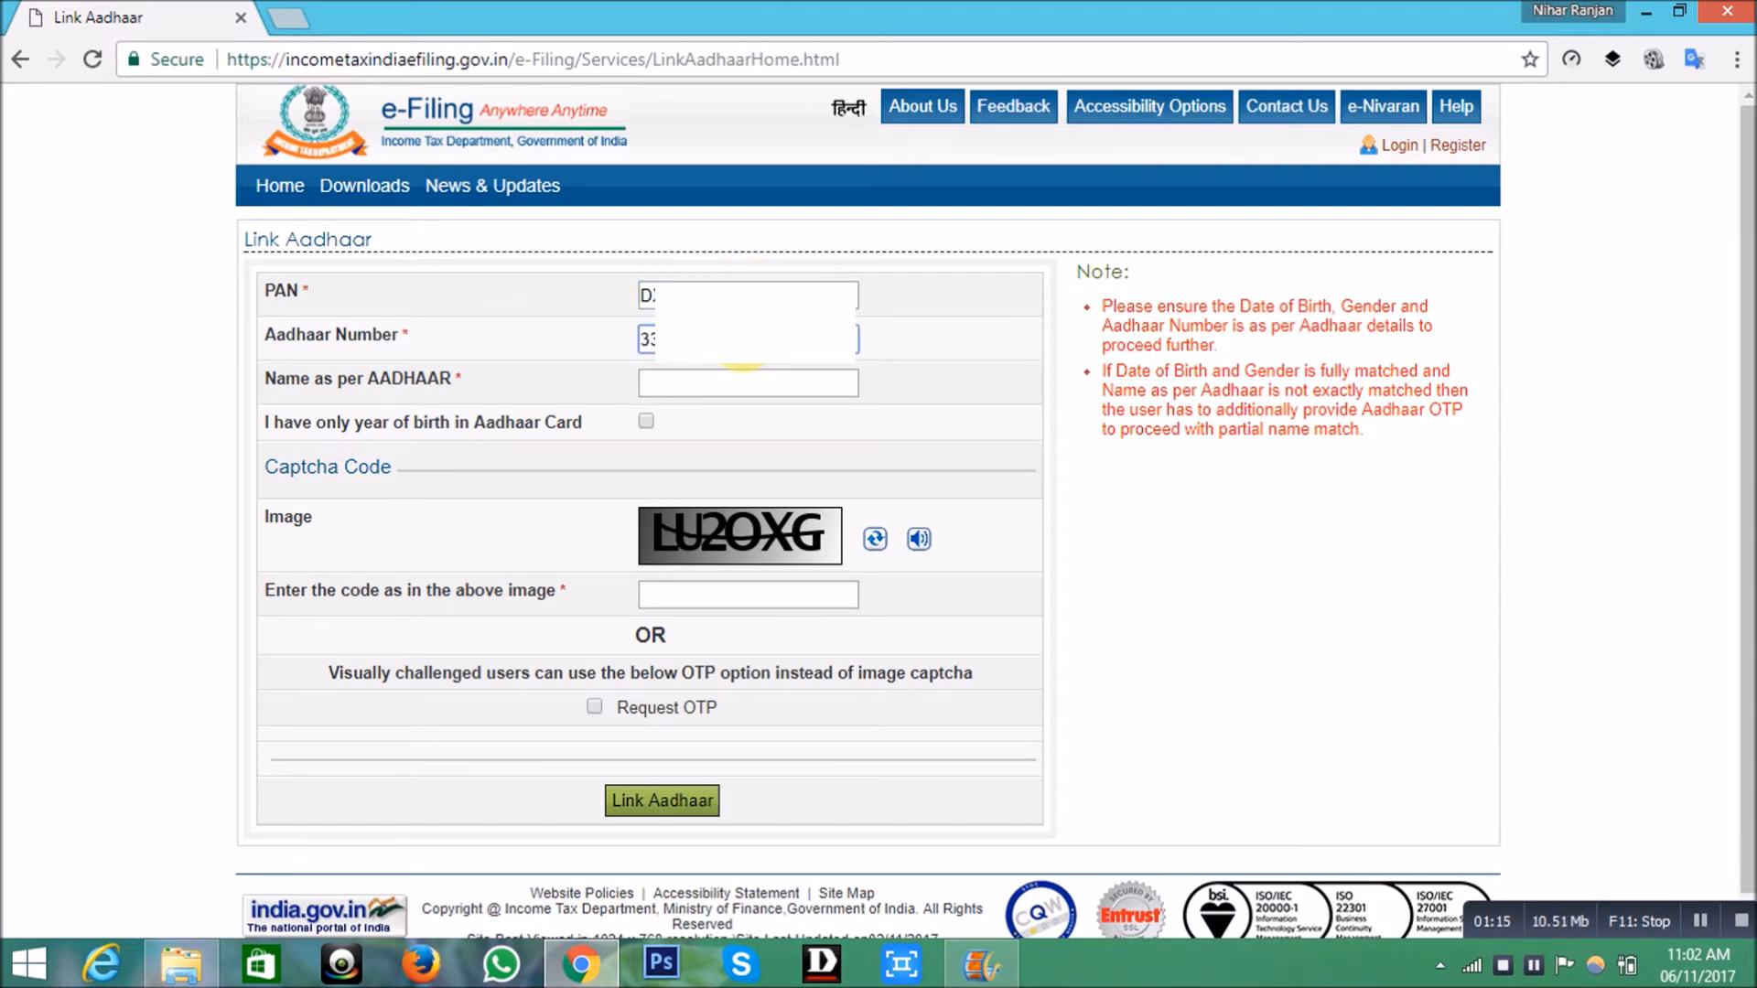
pyautogui.click(747, 382)
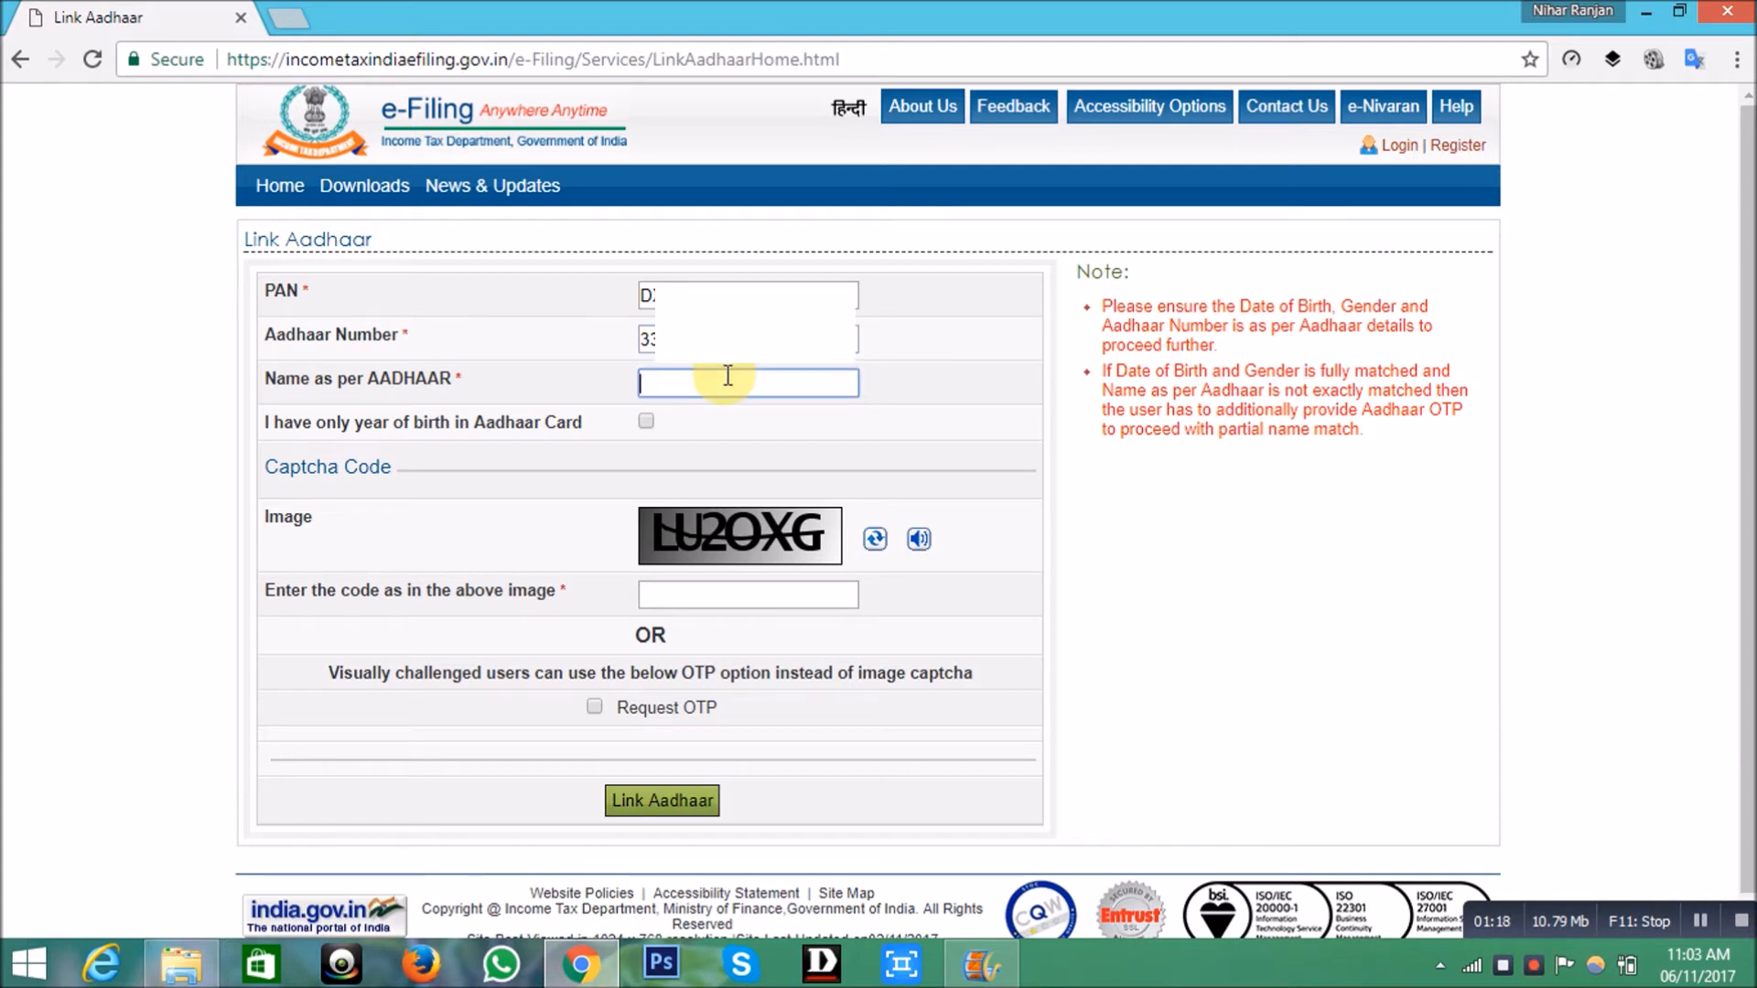
pyautogui.write('NIHAR')
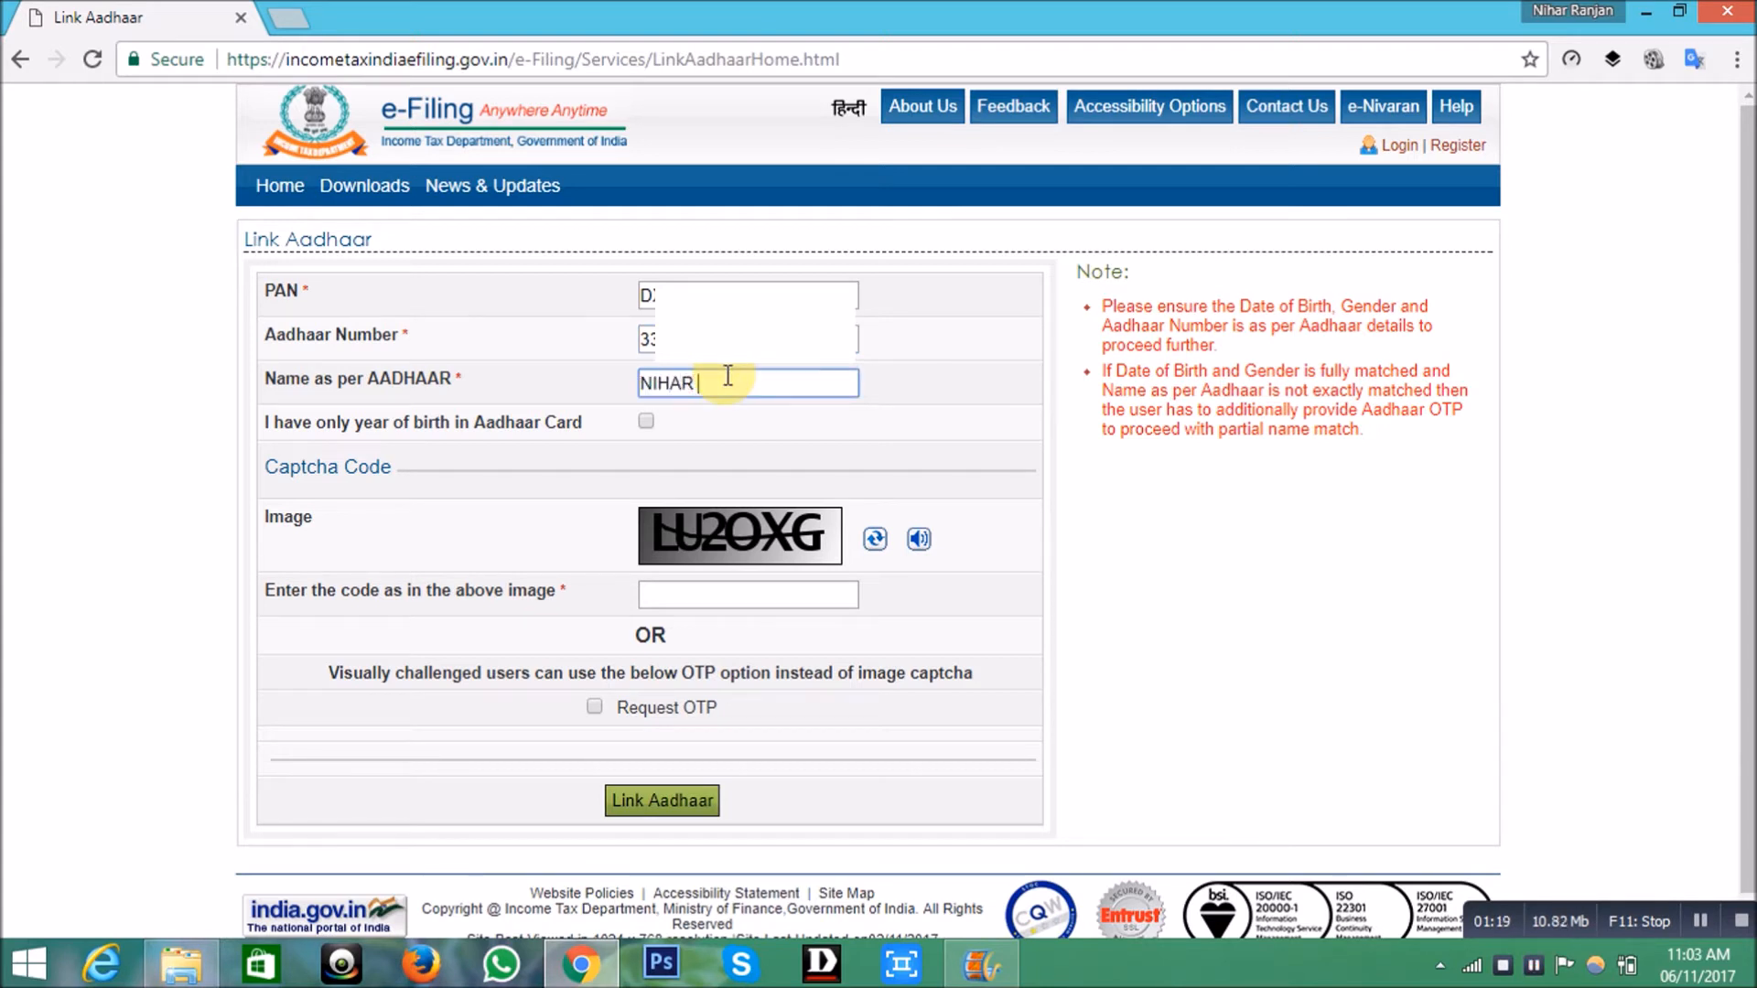
pyautogui.write('RANJAN')
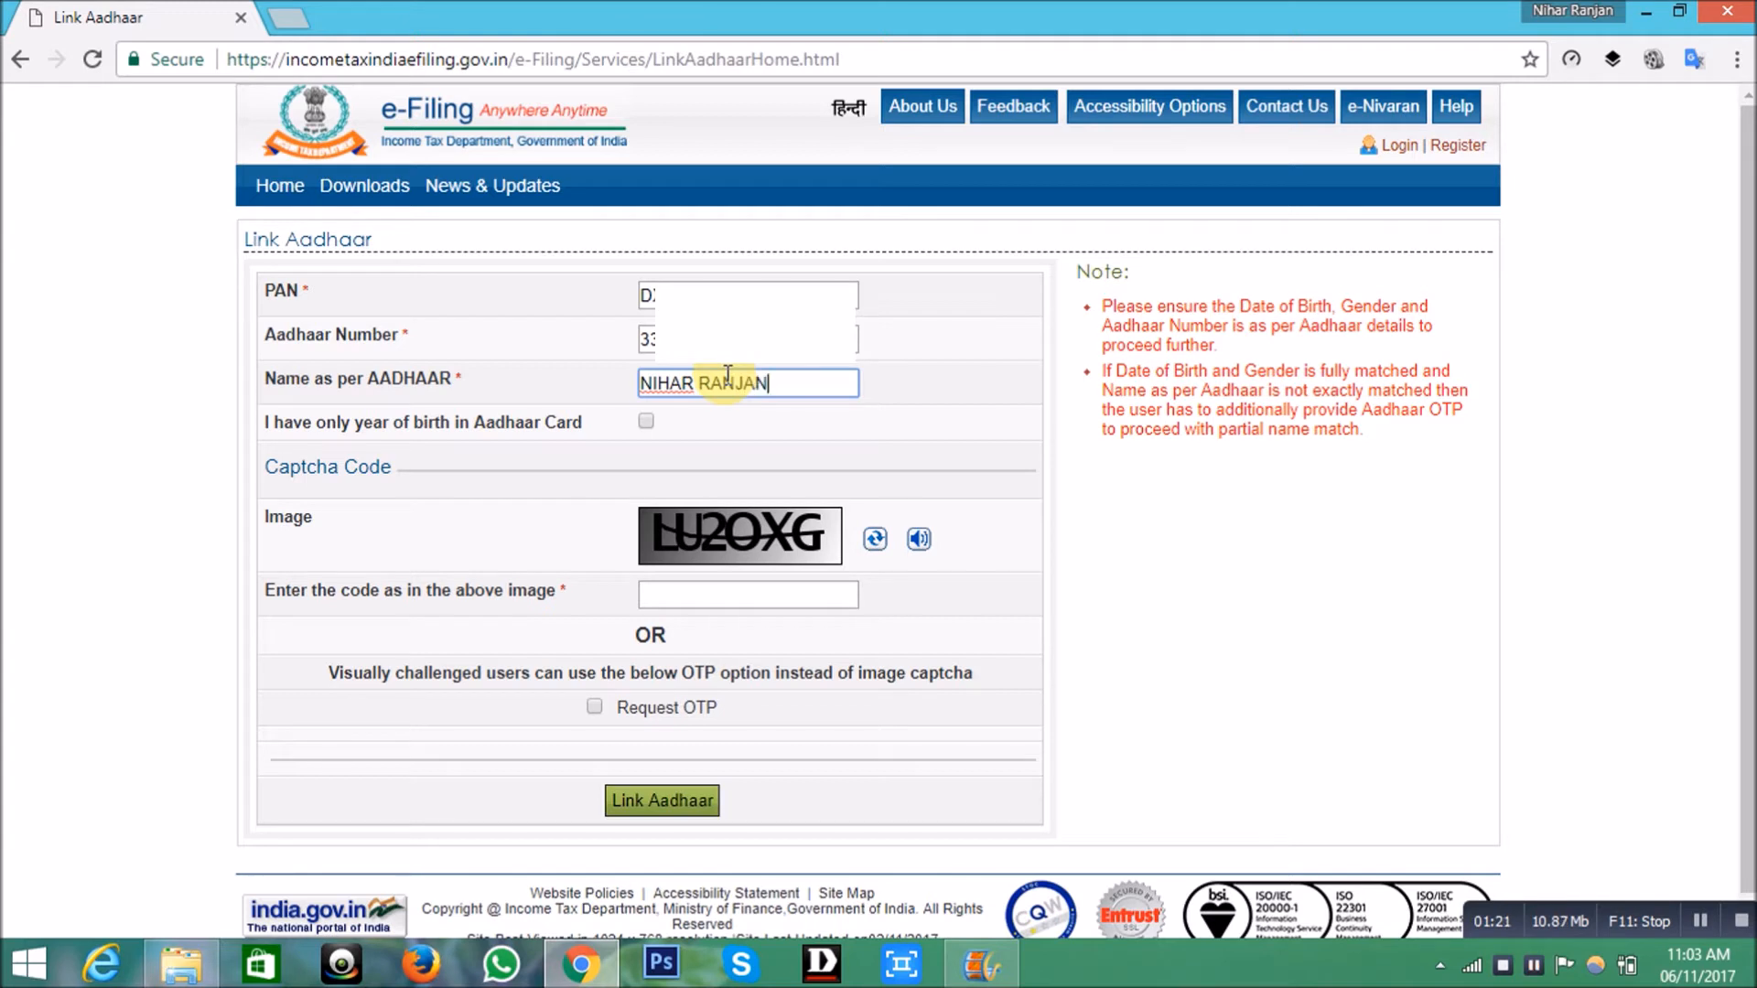
pyautogui.write('DASH')
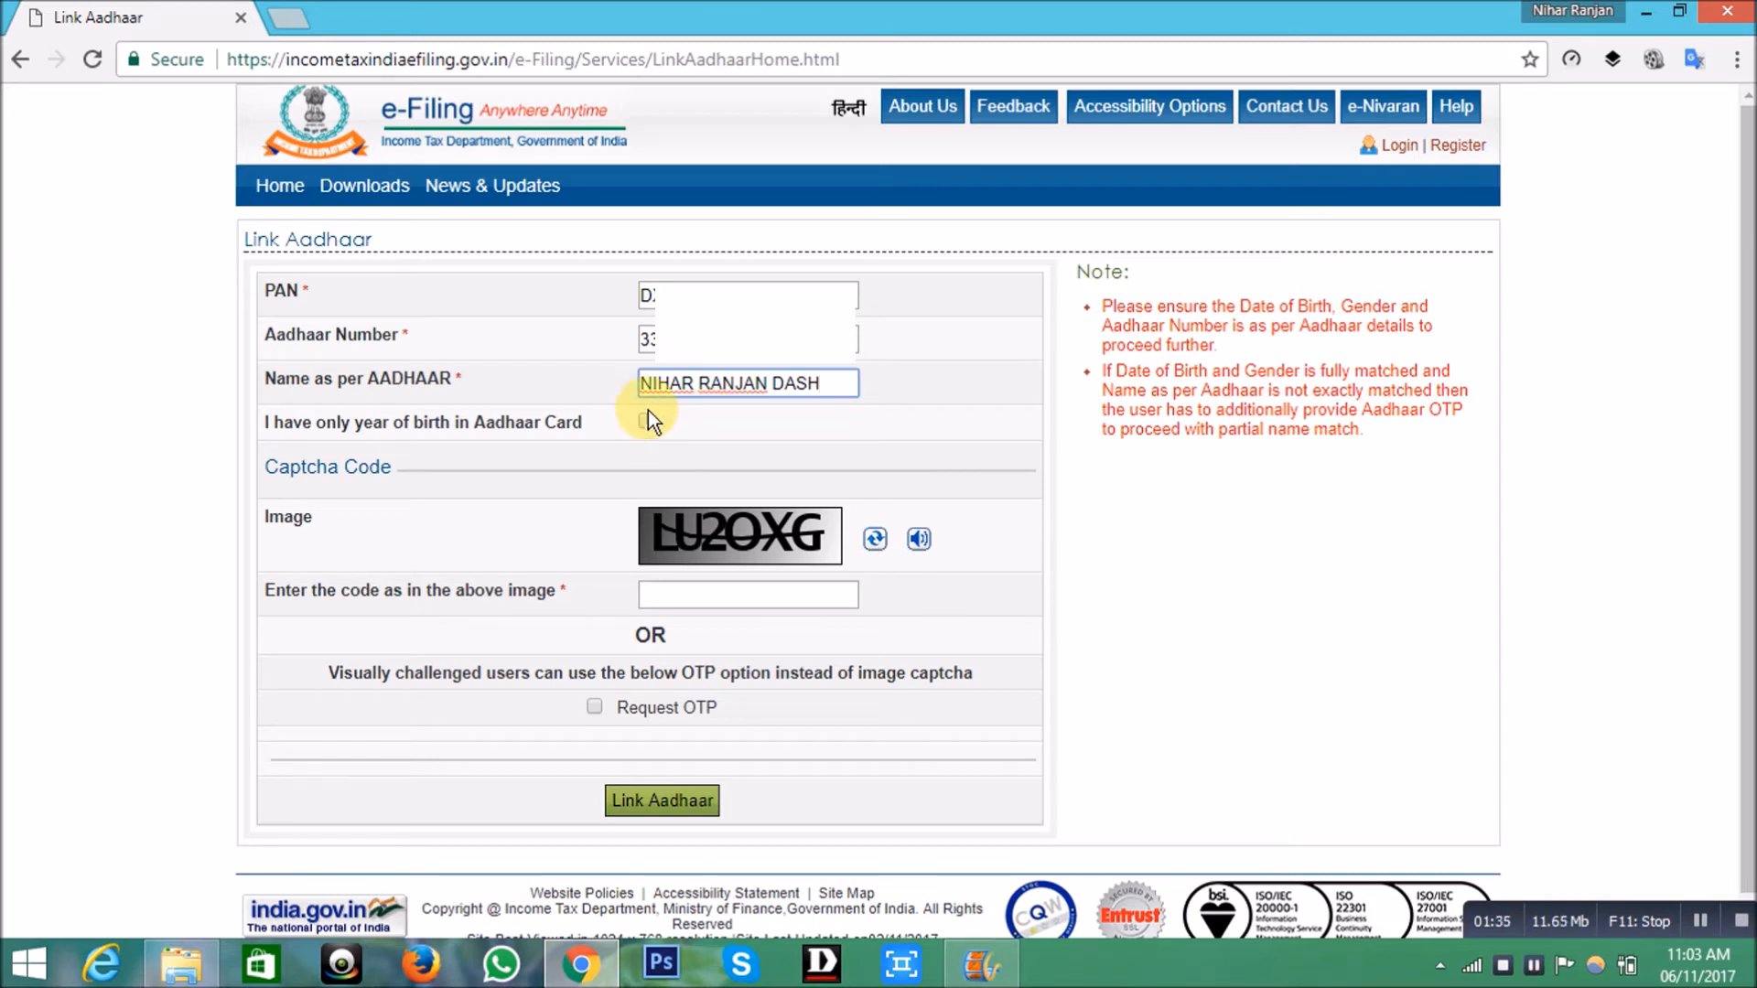
# - Enter captcha LU2OXG and submit, getting the 'PAN is already linked' message
pyautogui.click(746, 593)
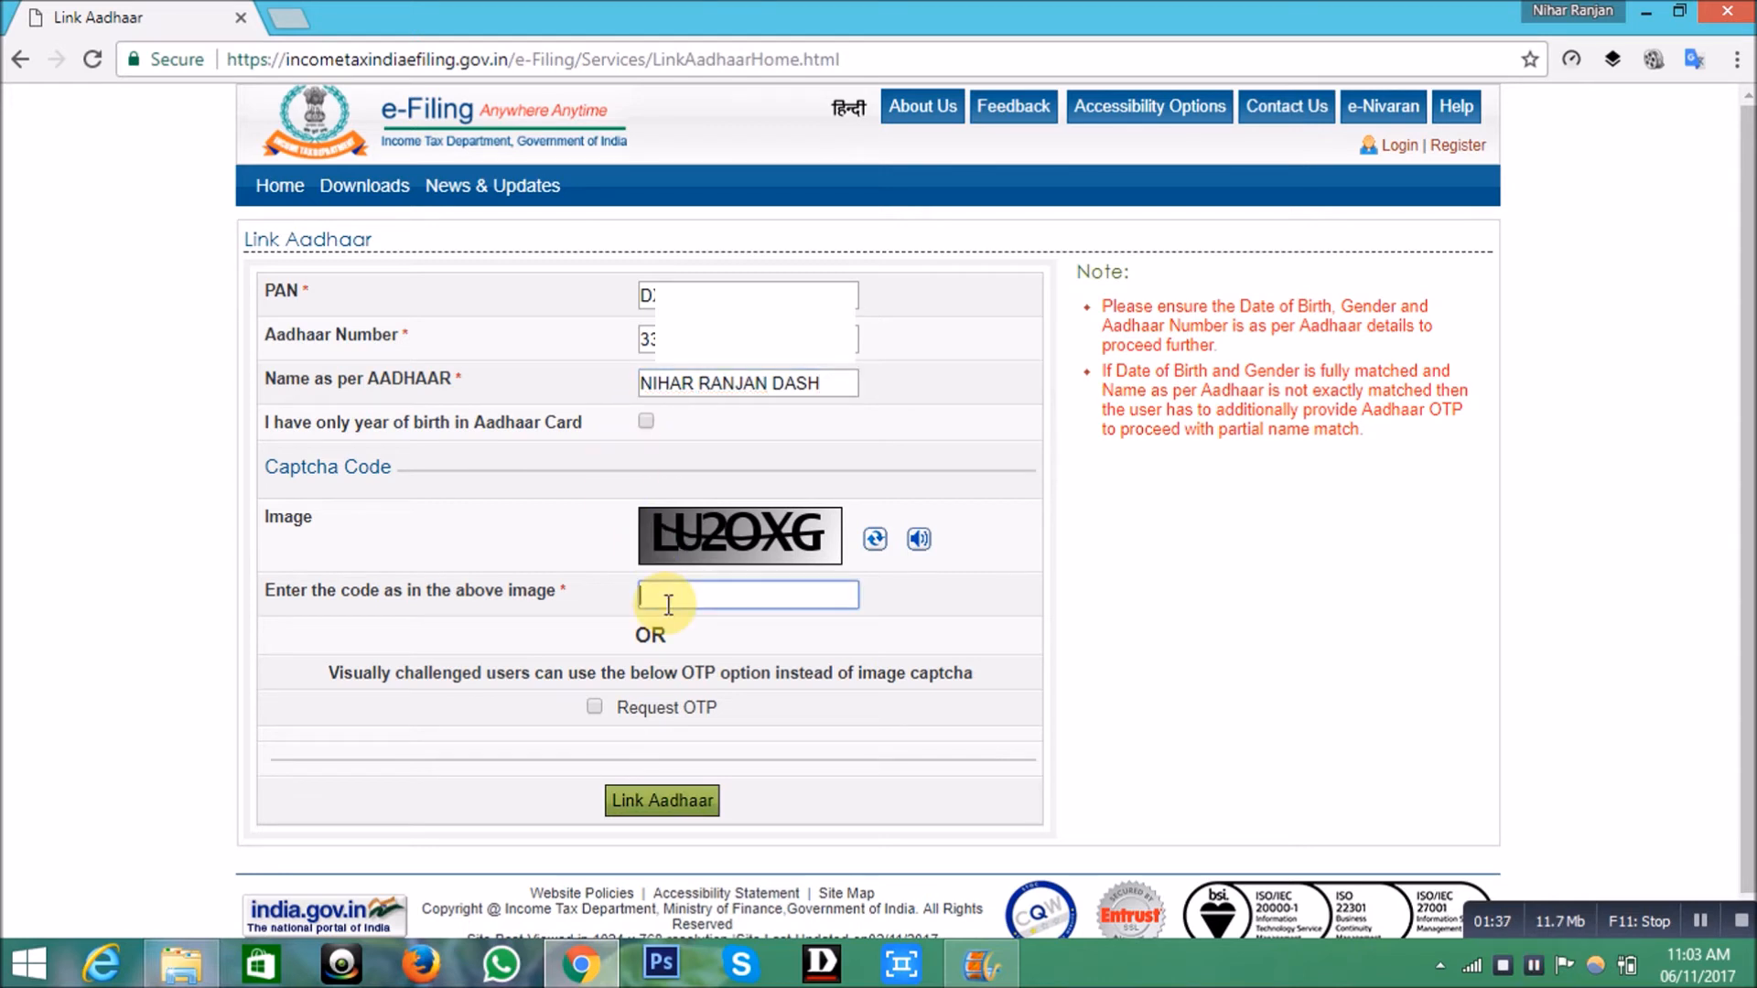
pyautogui.write('L')
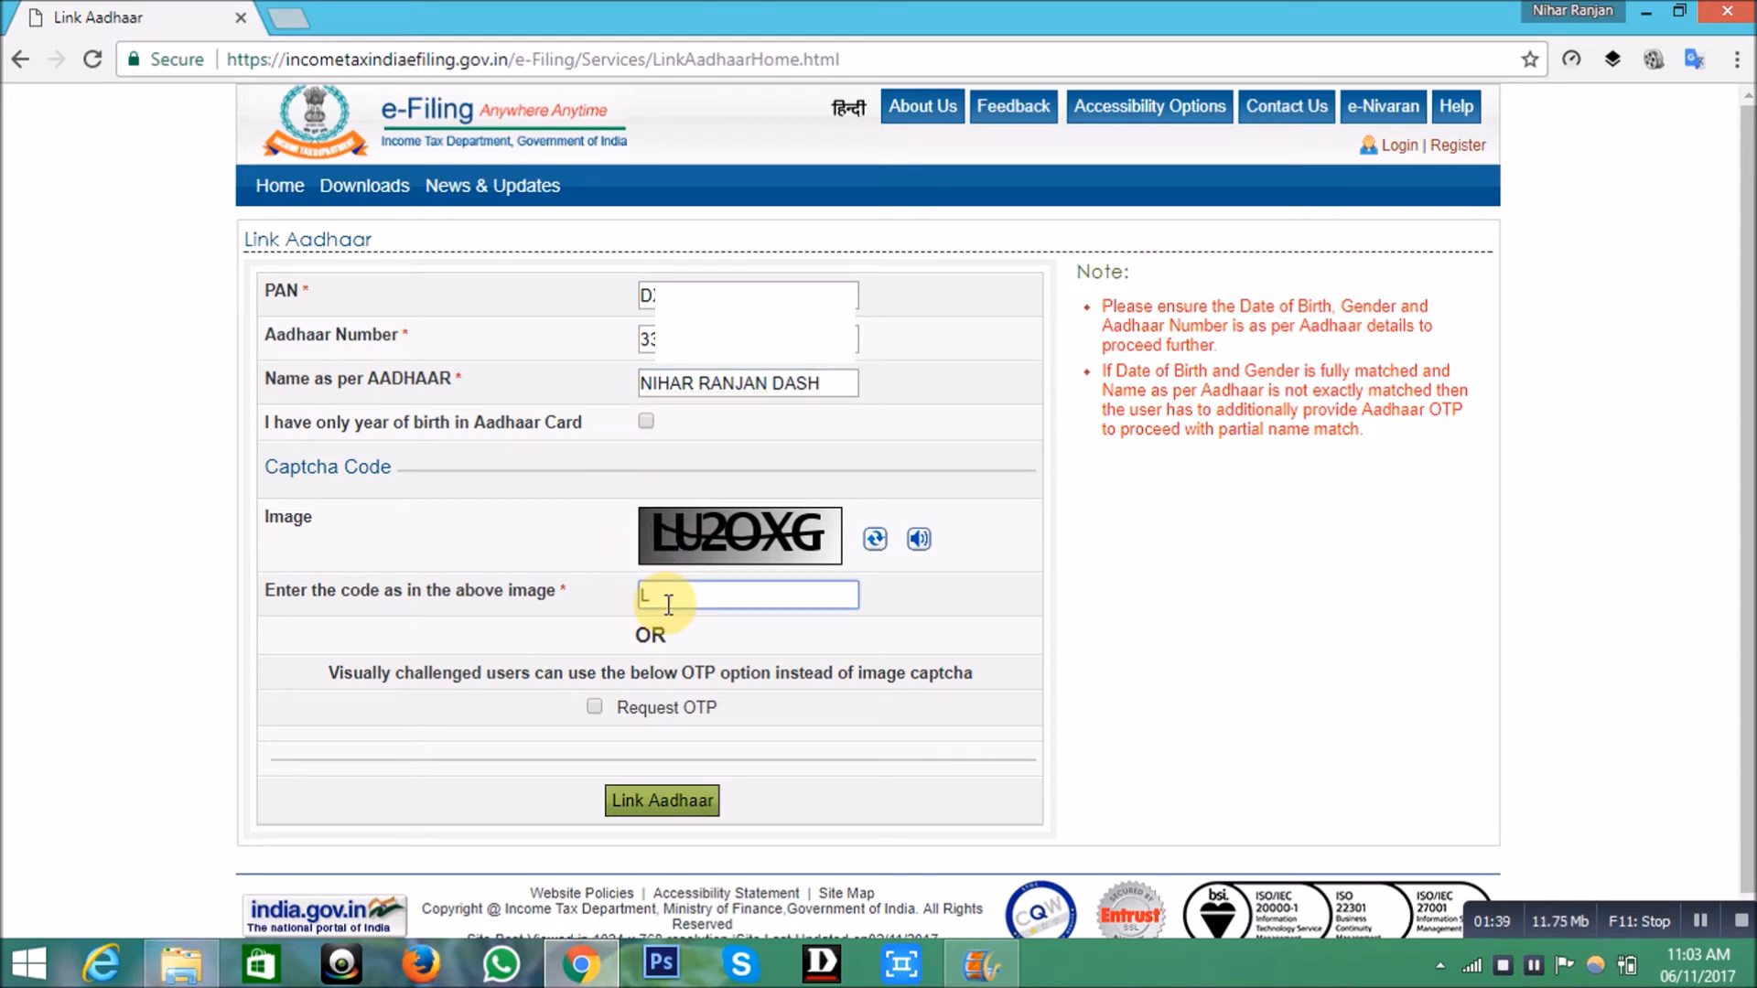
pyautogui.write('U2OXG')
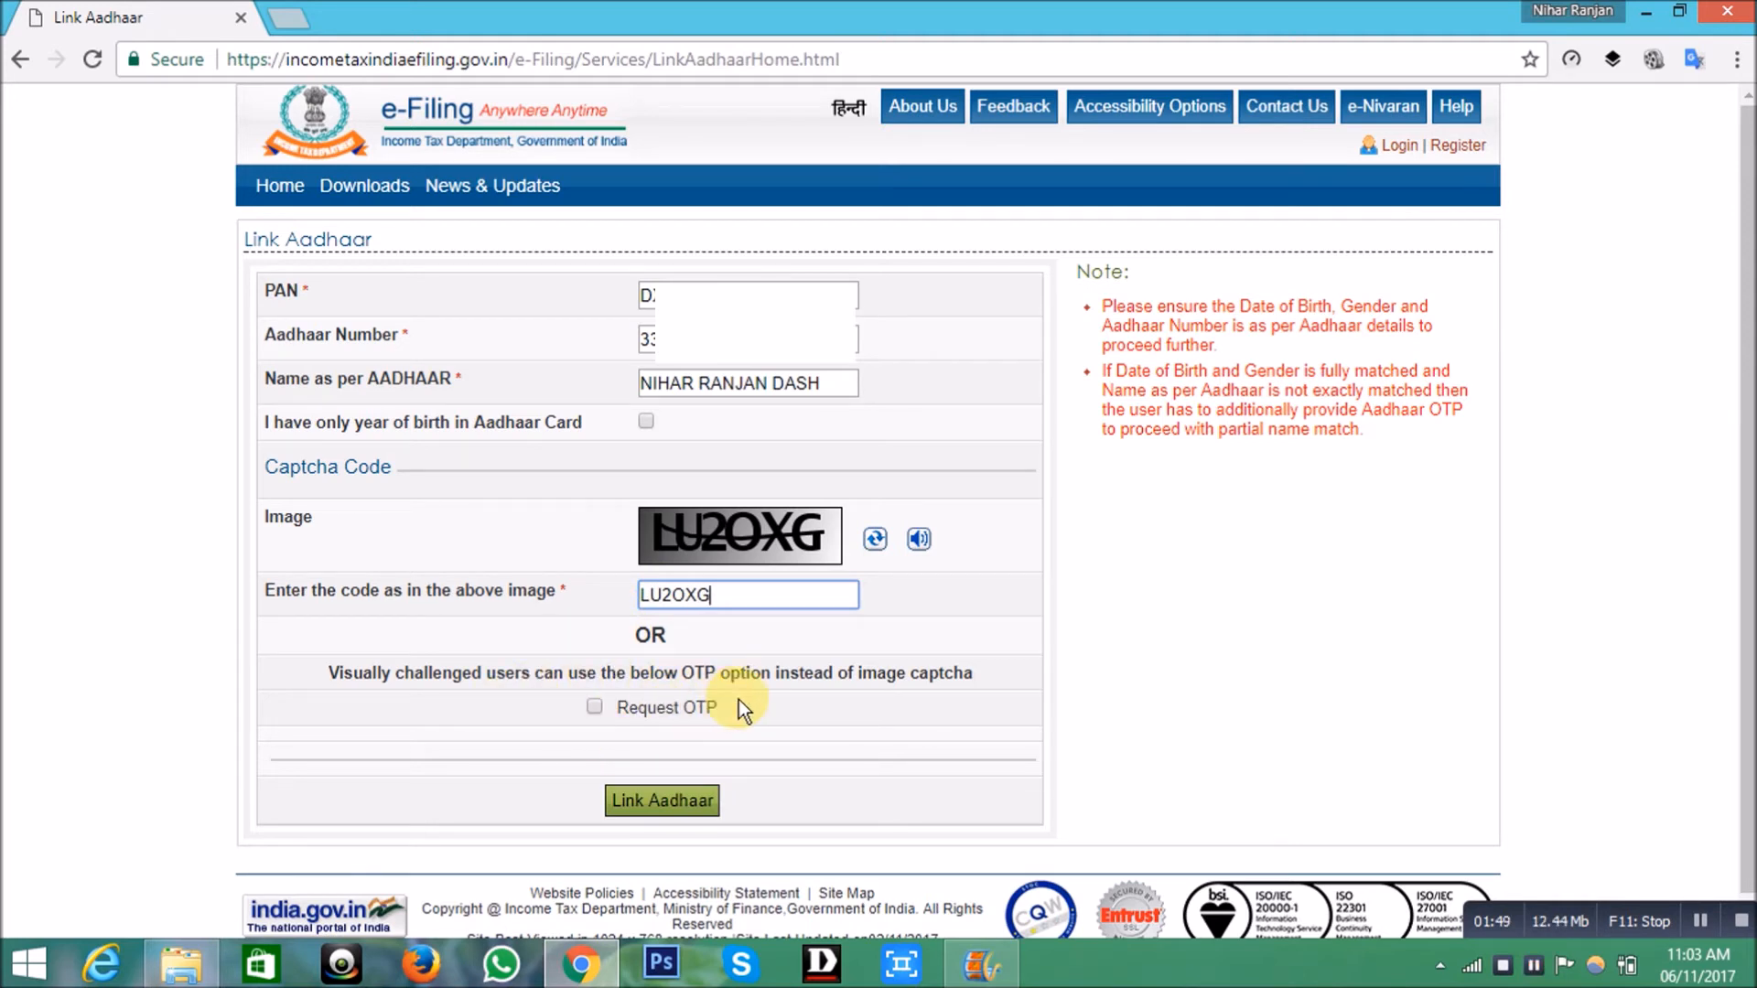
pyautogui.moveTo(692, 732)
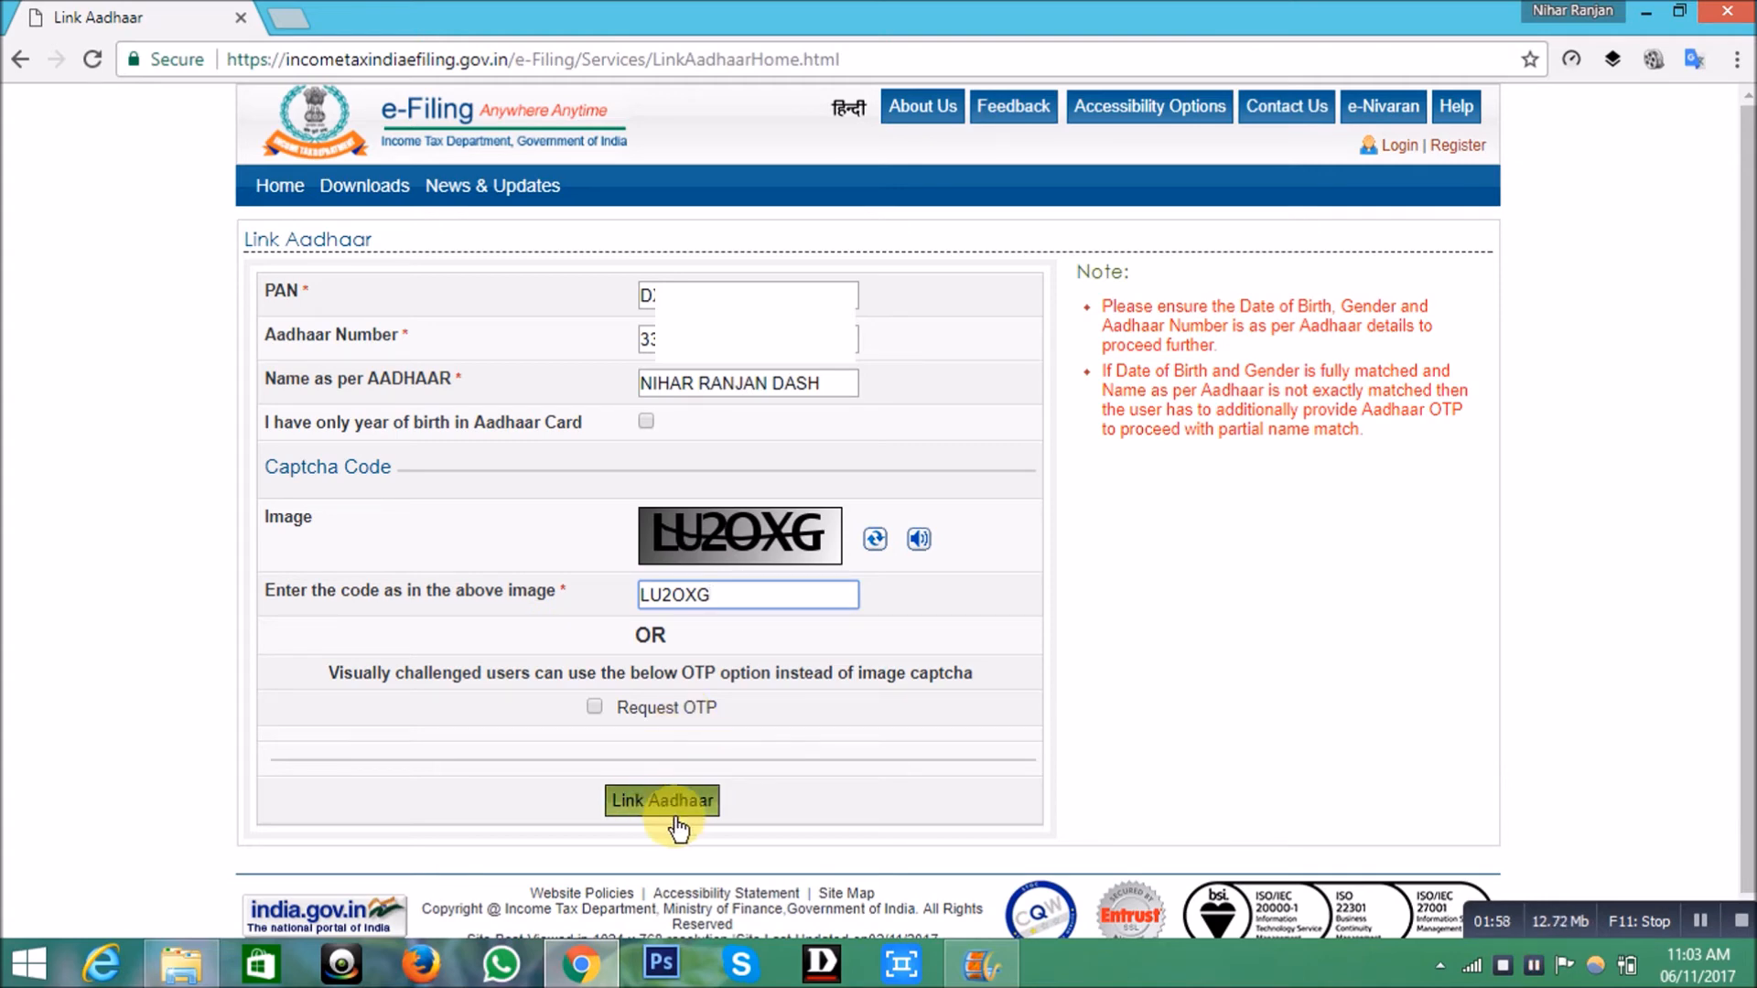
pyautogui.click(660, 800)
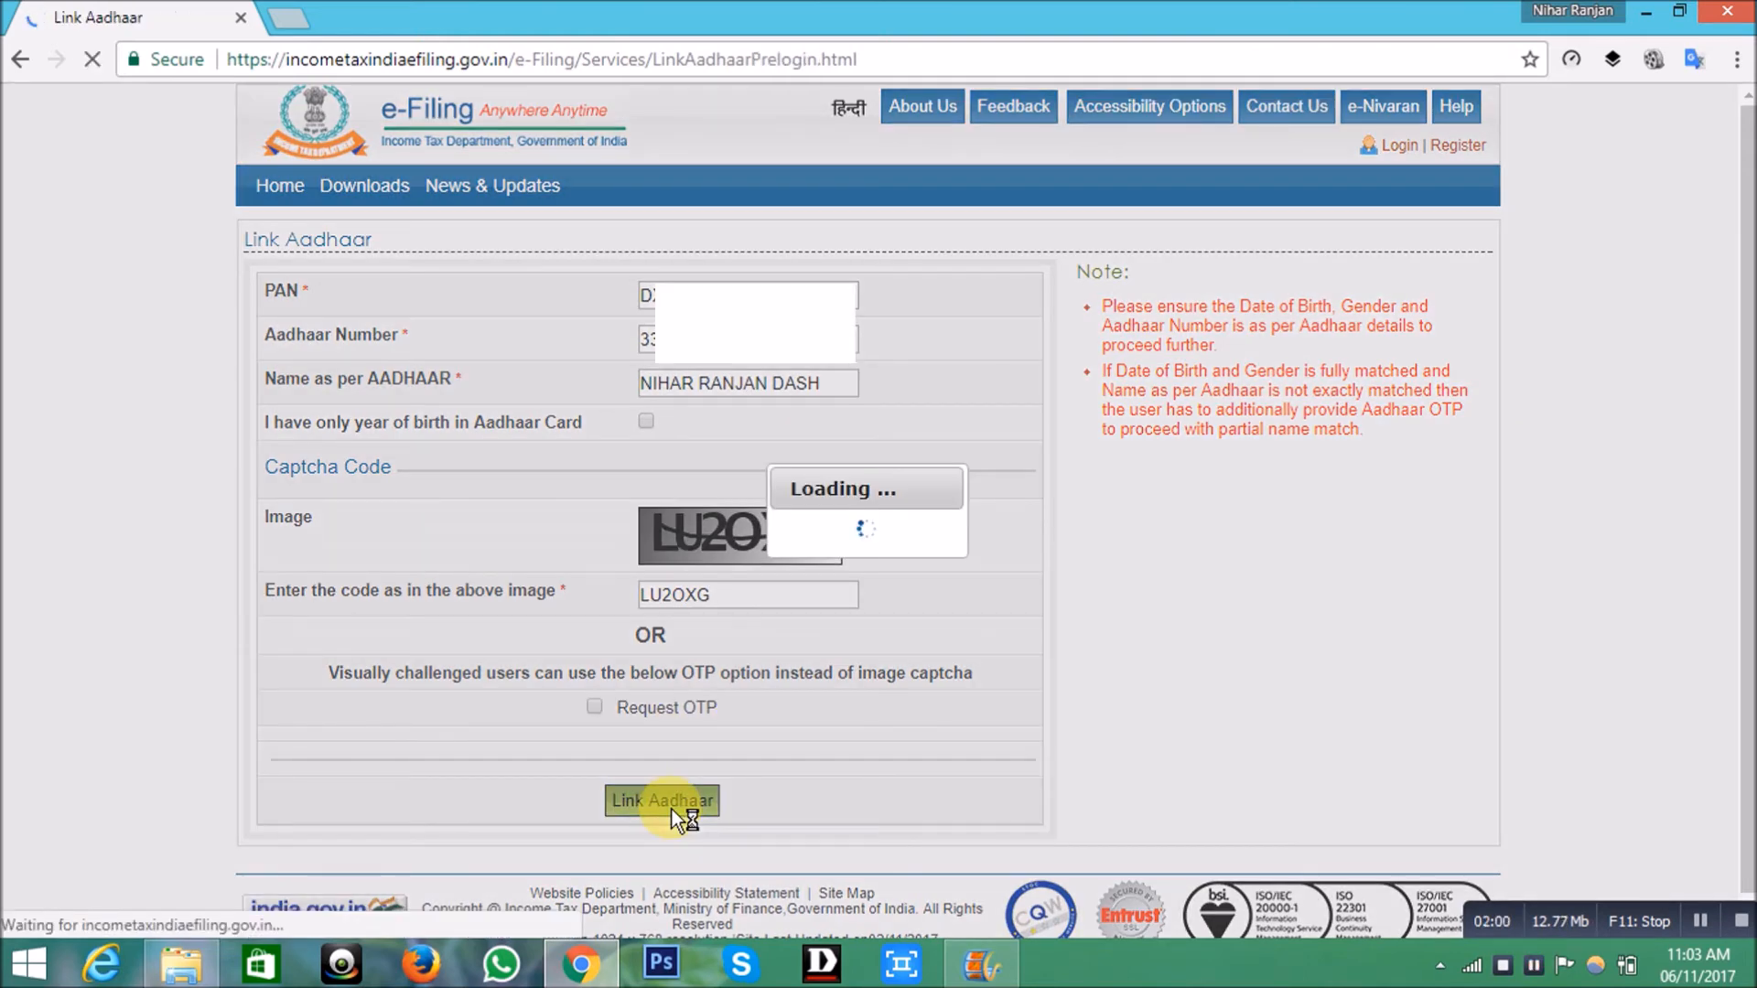
pyautogui.click(661, 800)
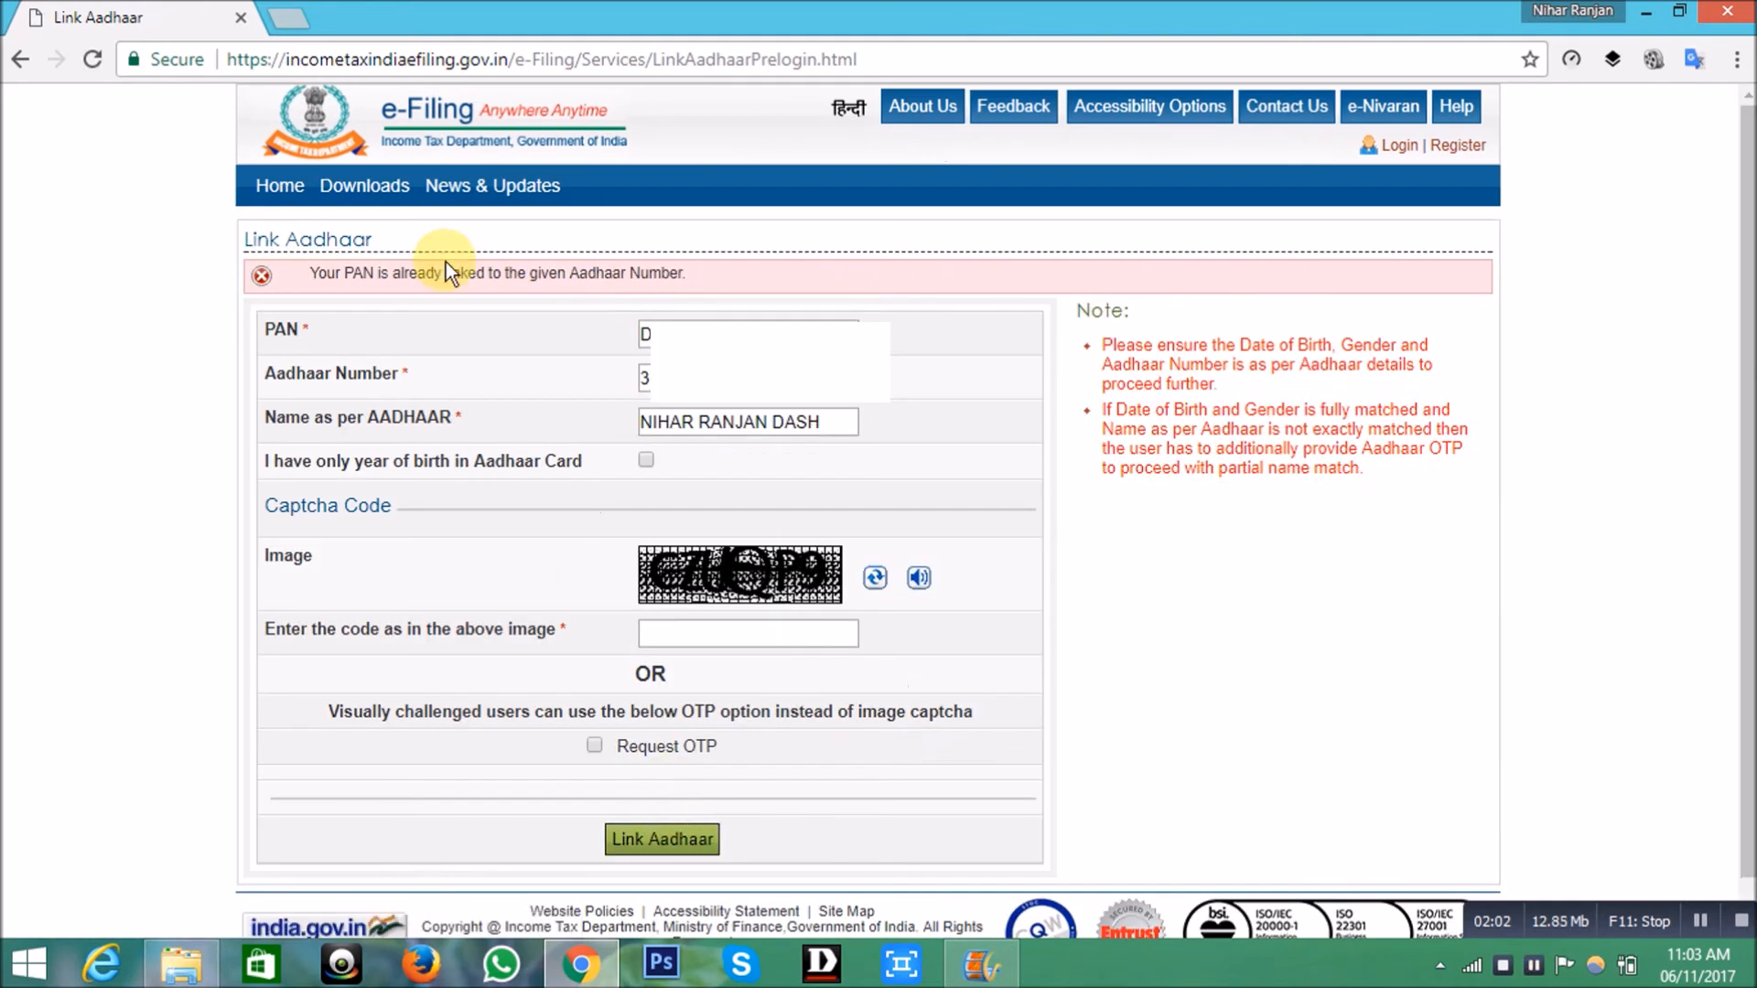